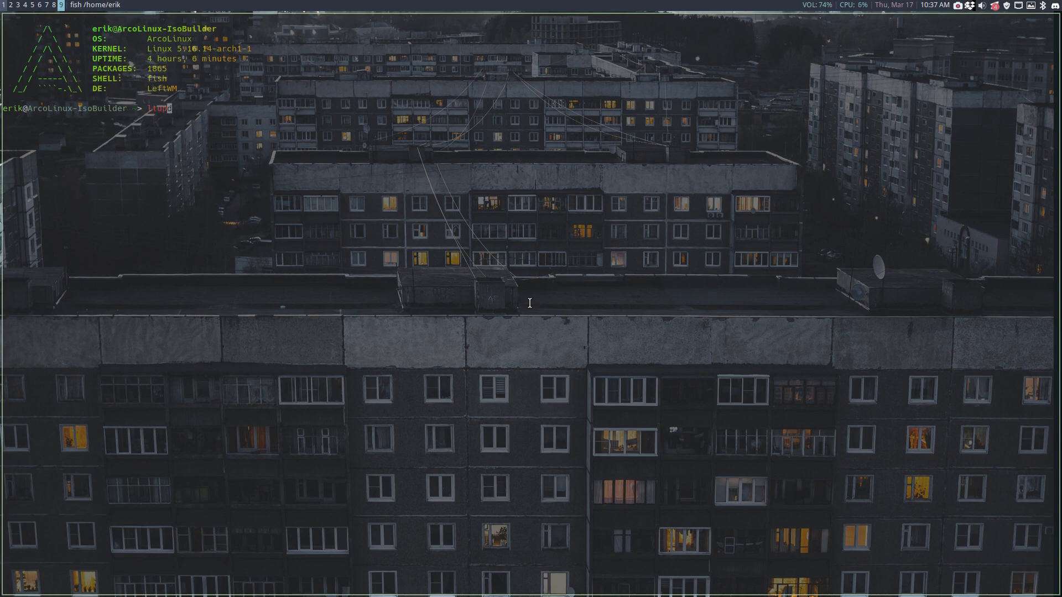
Run ltupd to list the available LeftWM themes and select the arise theme name.
{"action": "key", "text": "Return"}
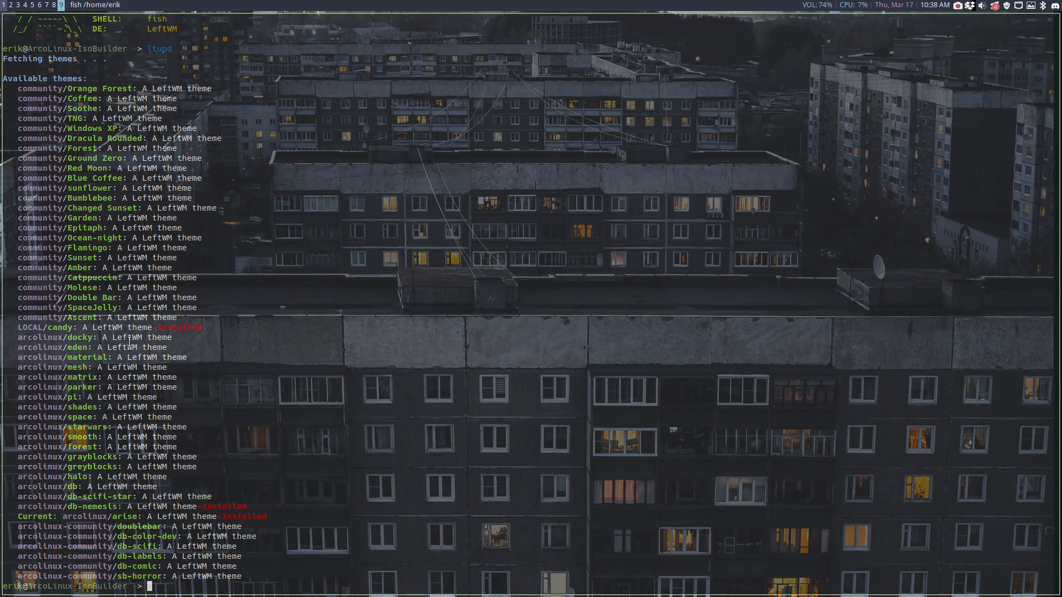
{"action": "double_click", "coordinate": [76, 316]}
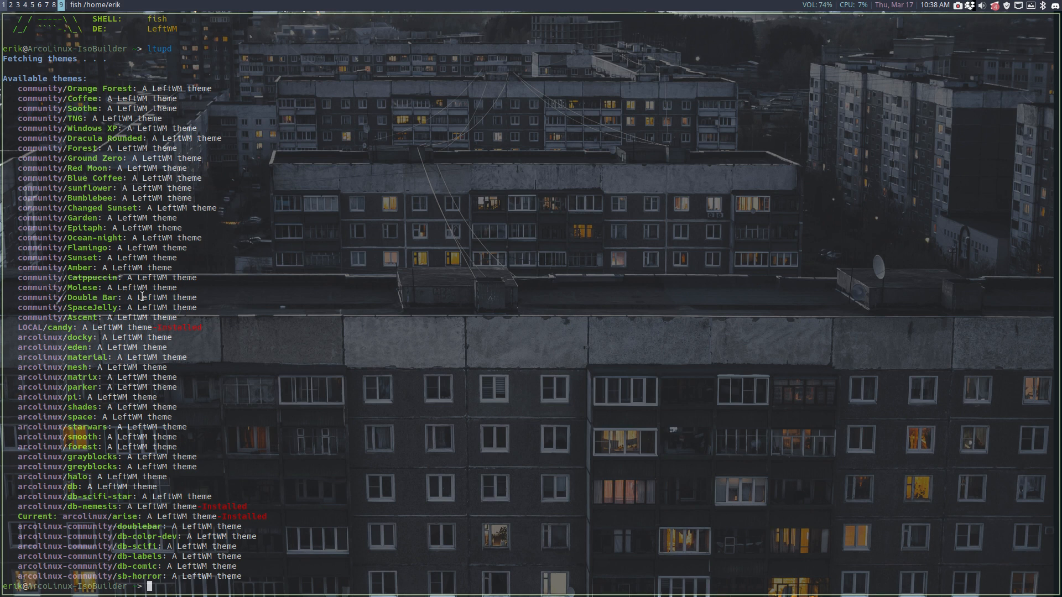
{"action": "double_click", "coordinate": [54, 317]}
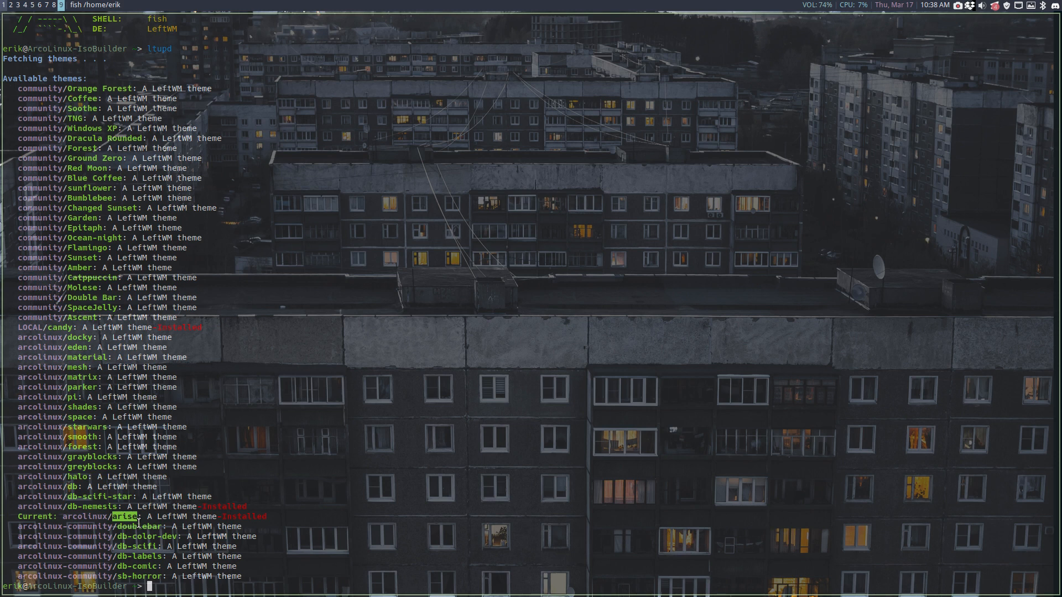
Look up the Ascend theme with 'ltt Ascend', which finds no matching theme.
{"action": "type", "text": "ltupd"}
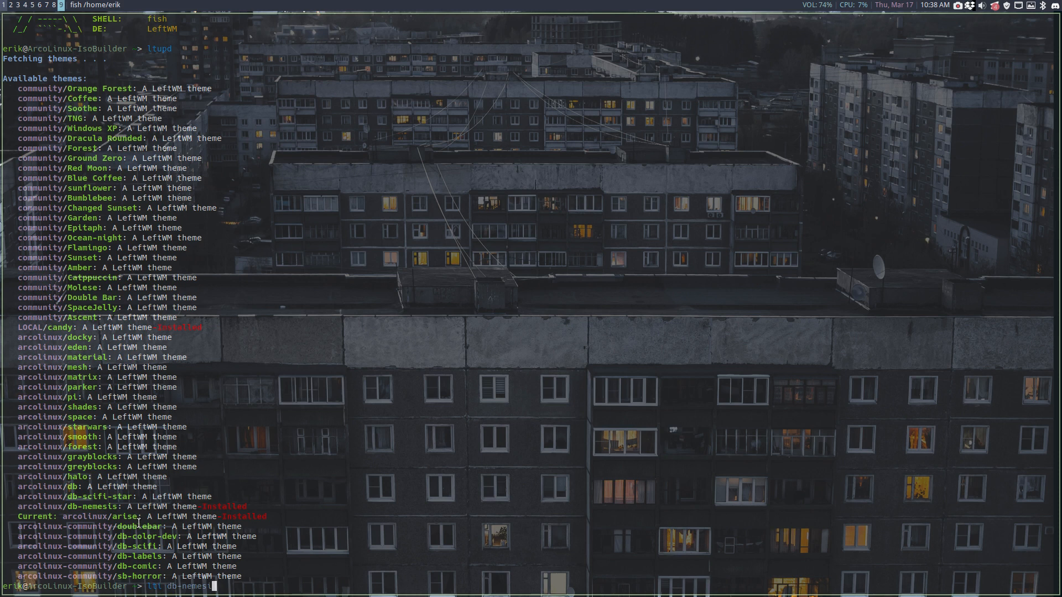
{"action": "type", "text": "Asc"}
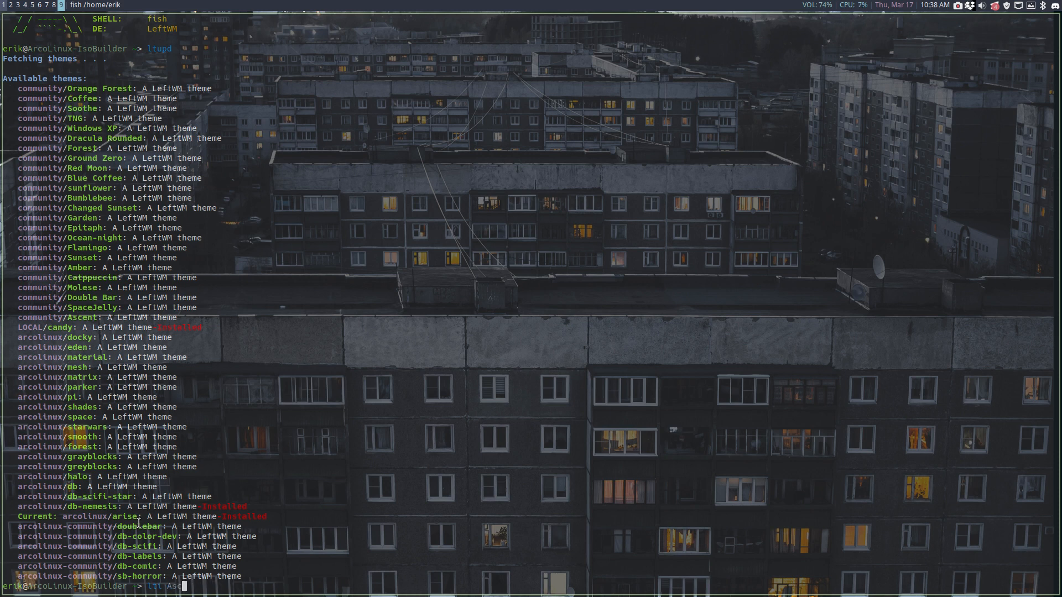
{"action": "key", "text": "Return"}
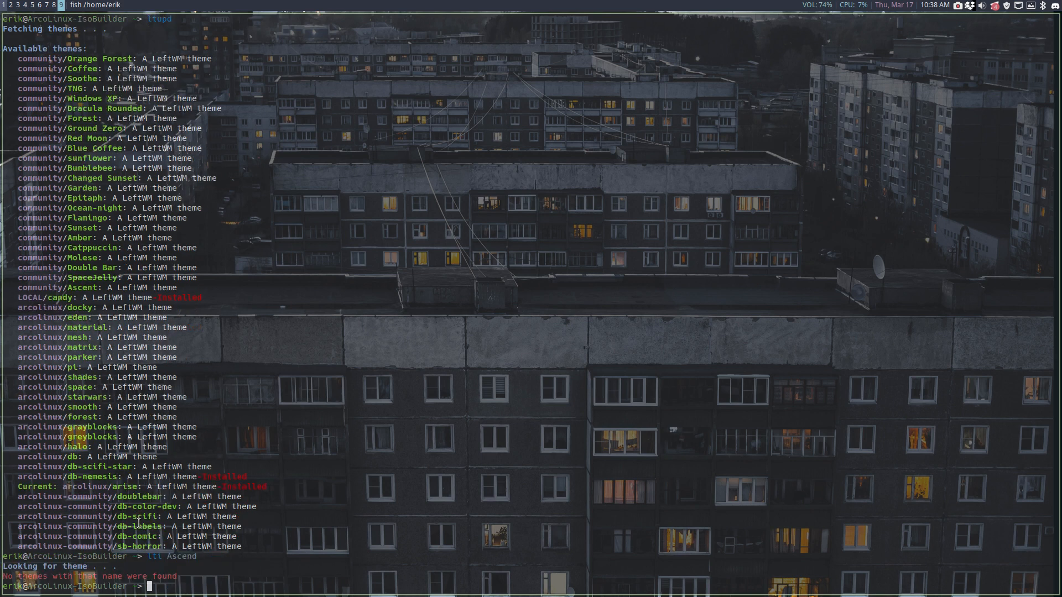
{"action": "type", "text": "ltt Ascend"}
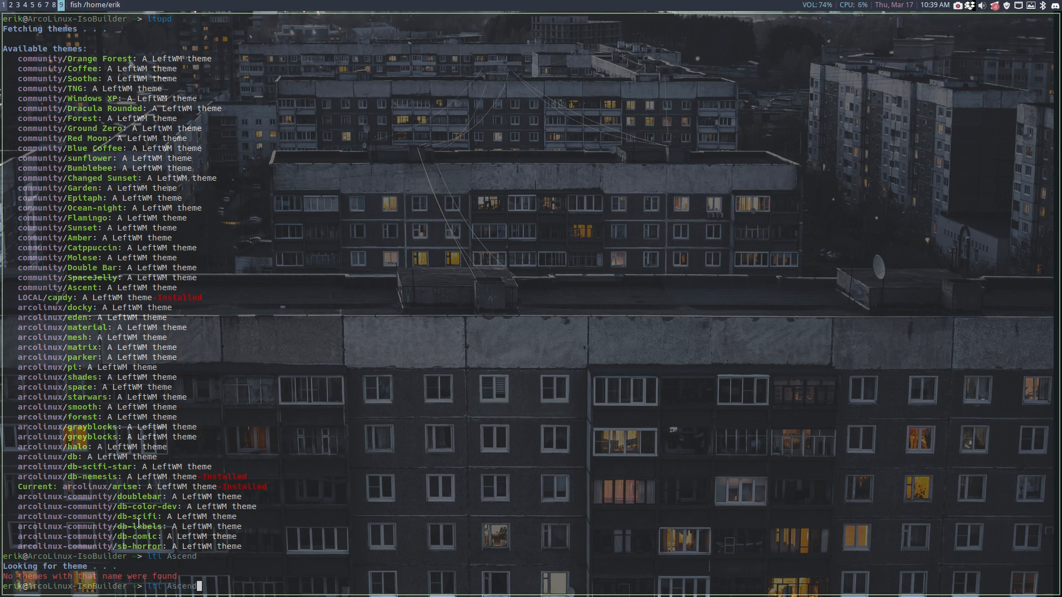
{"action": "key", "text": "Return"}
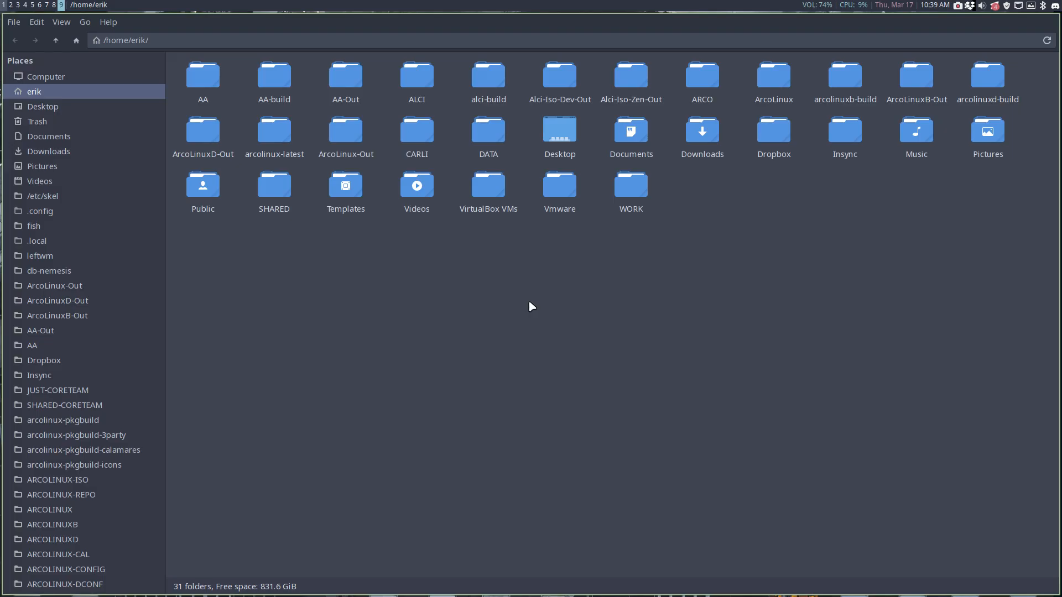
Navigate Thunar from leftwm through themes into the Ascent theme folder.
{"action": "double_click", "coordinate": [39, 255]}
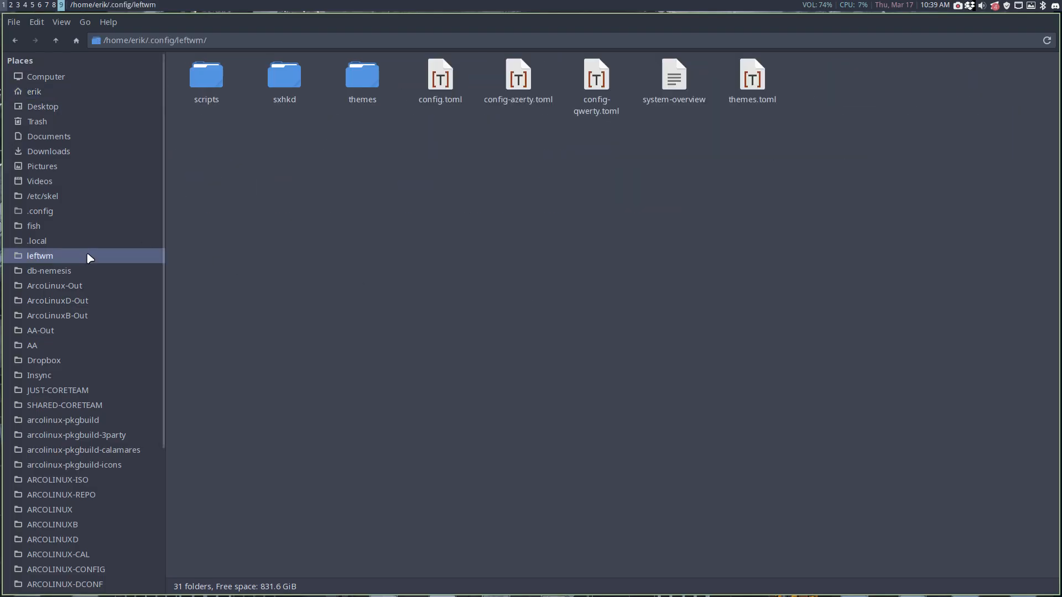
{"action": "double_click", "coordinate": [361, 73]}
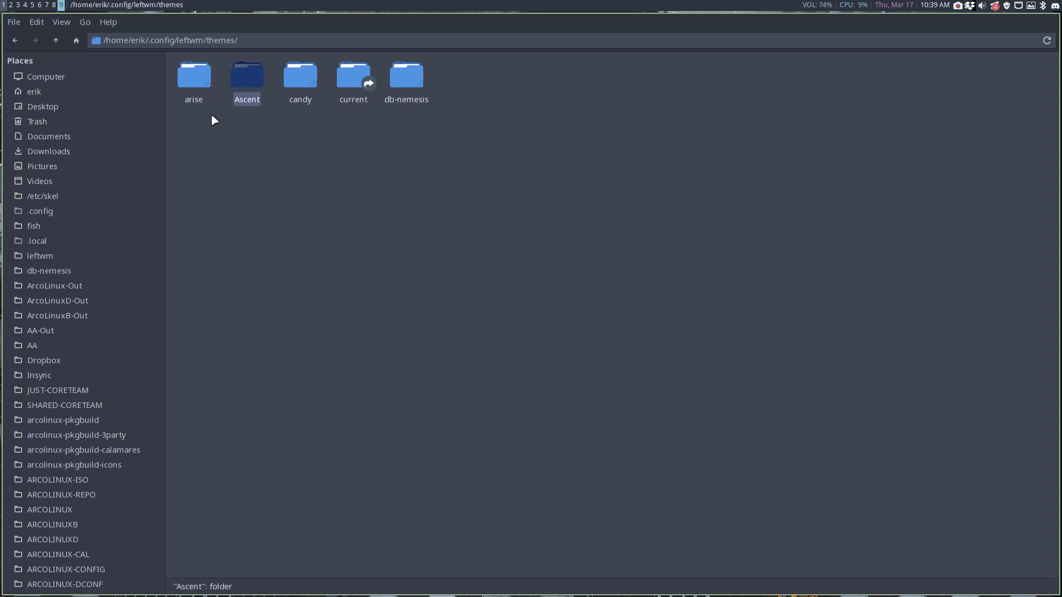
{"action": "double_click", "coordinate": [246, 75]}
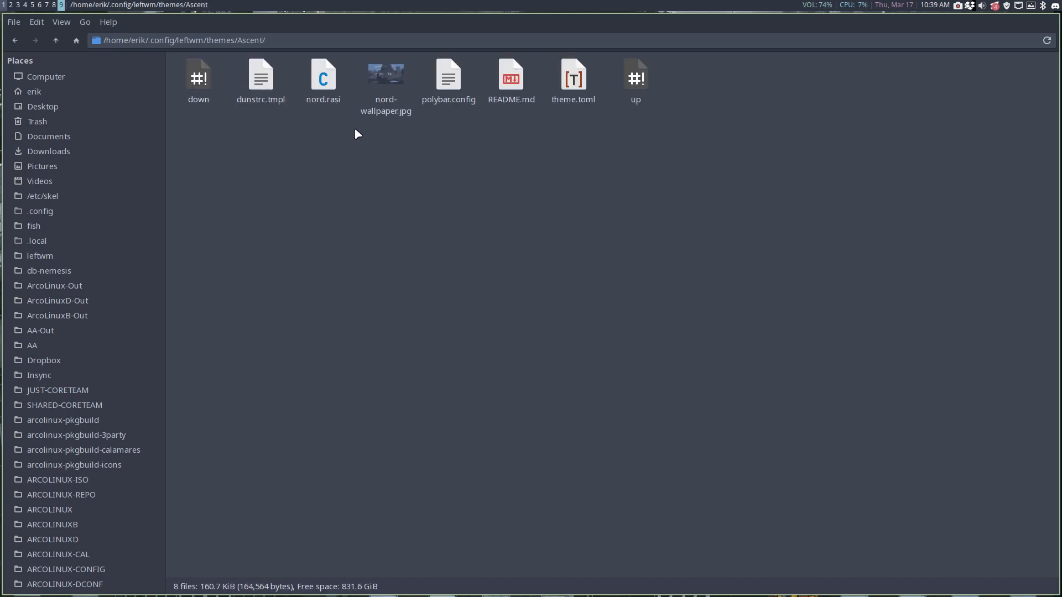
Open the Ascent README.md in Sublime Text to read its description.
{"action": "double_click", "coordinate": [510, 75]}
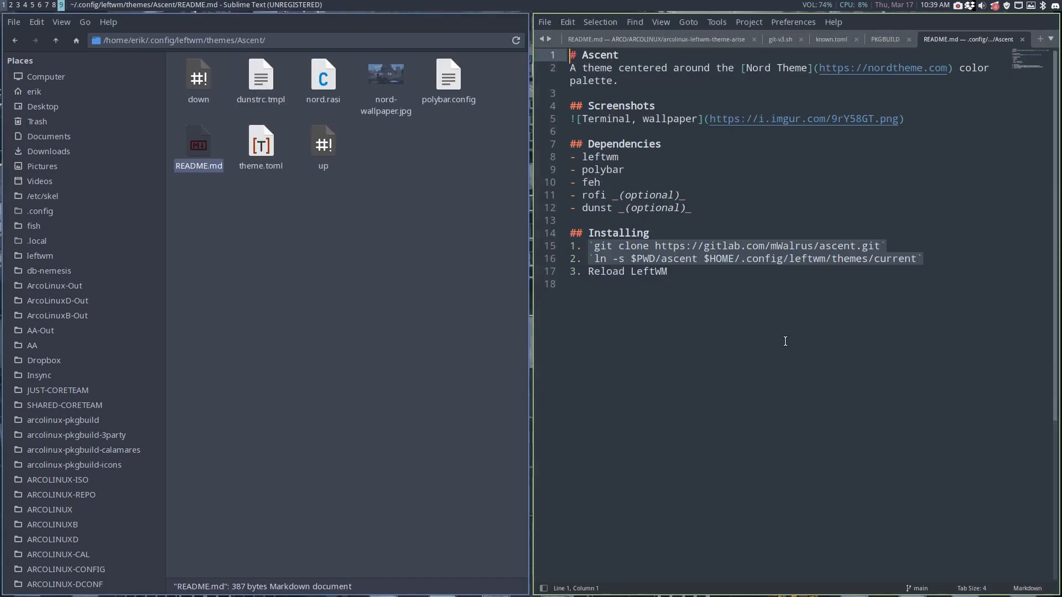
{"action": "mouse_move", "coordinate": [760, 309]}
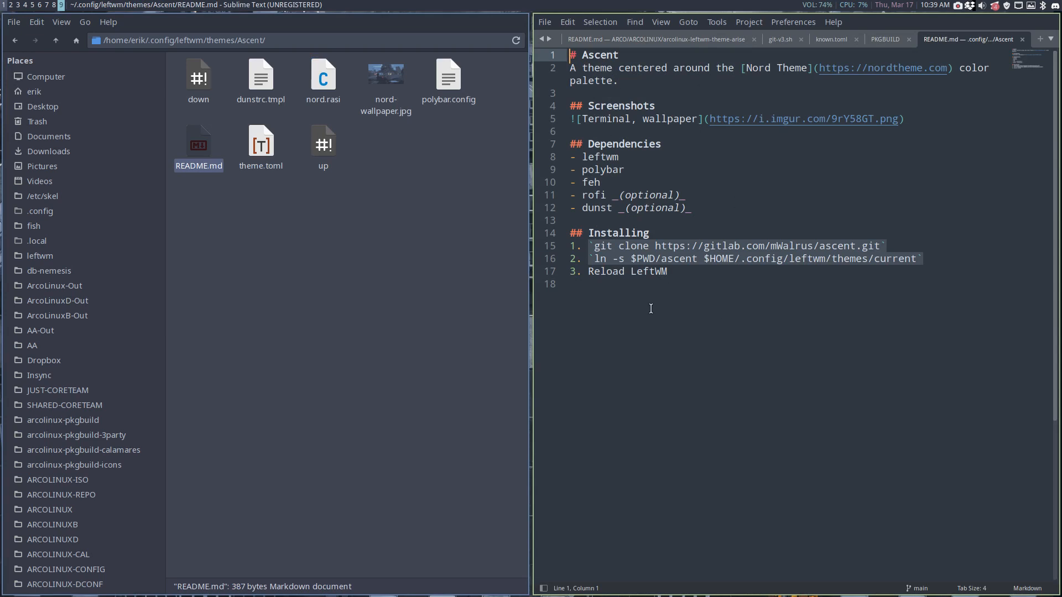
{"action": "mouse_move", "coordinate": [784, 170]}
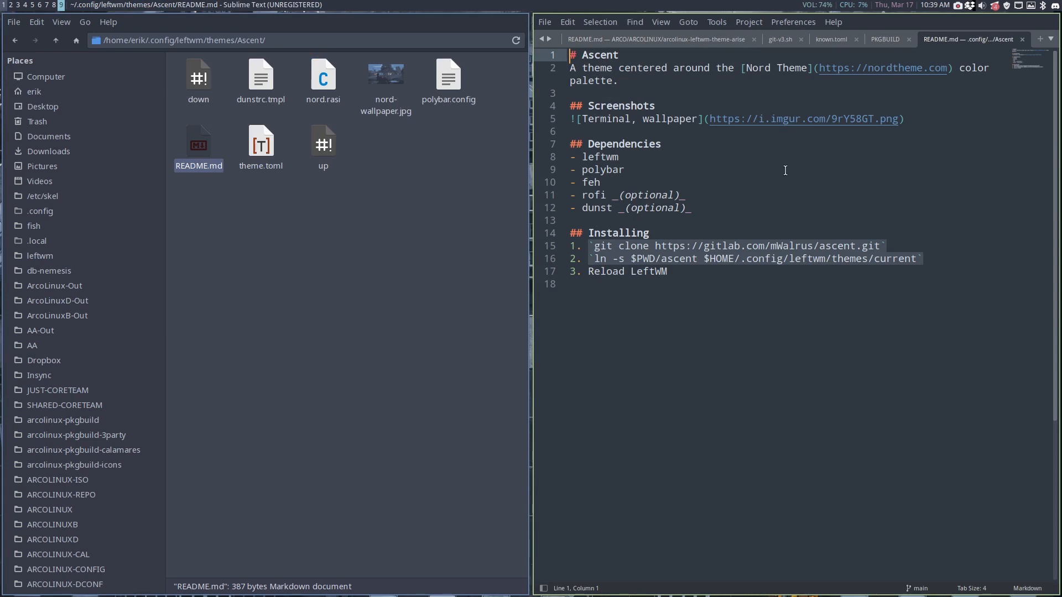
{"action": "mouse_move", "coordinate": [685, 163]}
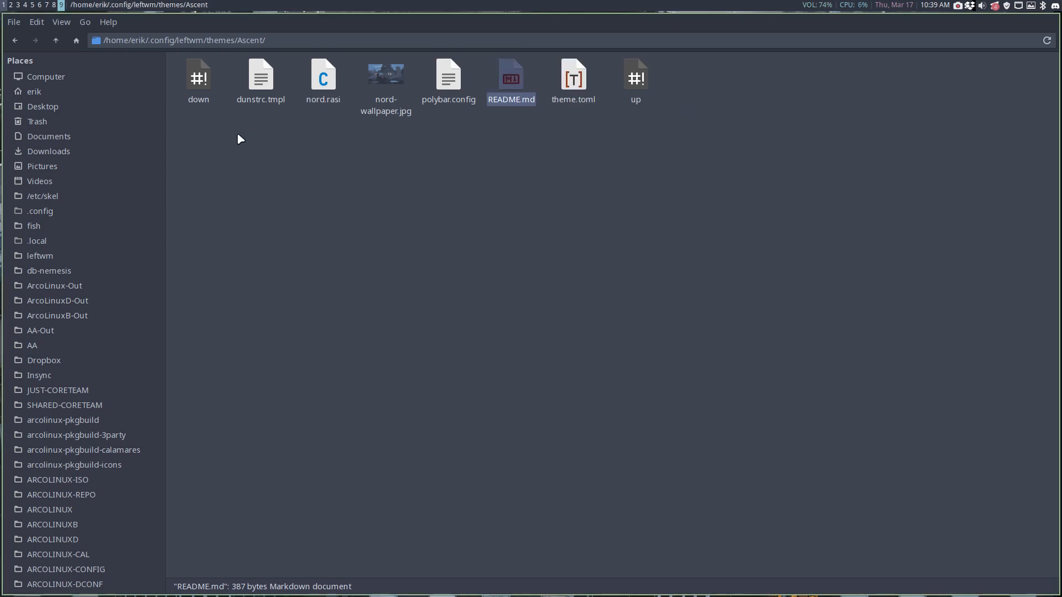
Back in the themes folder, select arise and Ascent together and choose Compare.
{"action": "left_click", "coordinate": [75, 40]}
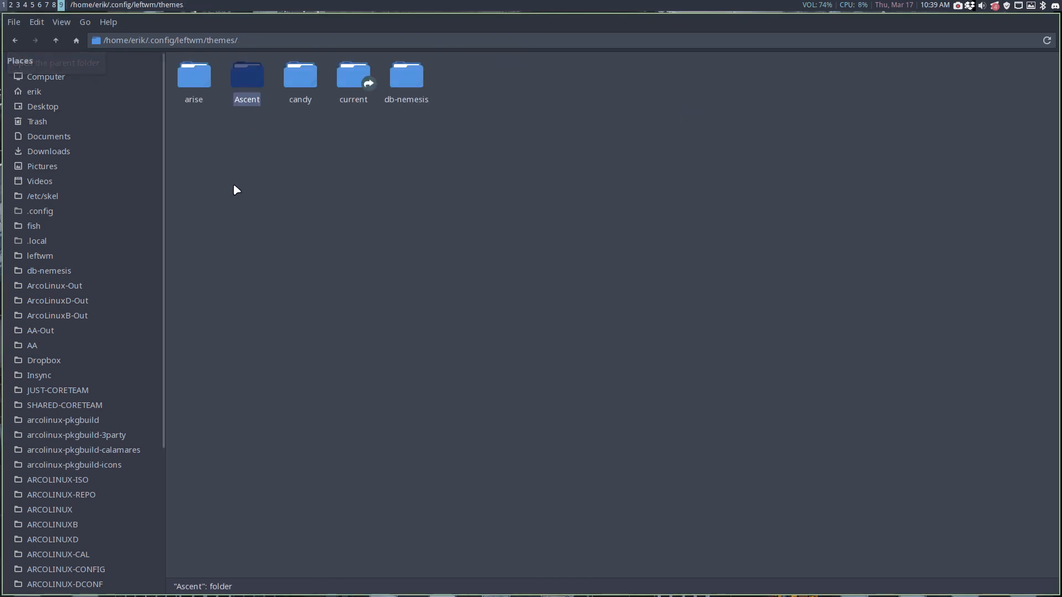
{"action": "mouse_move", "coordinate": [194, 141]}
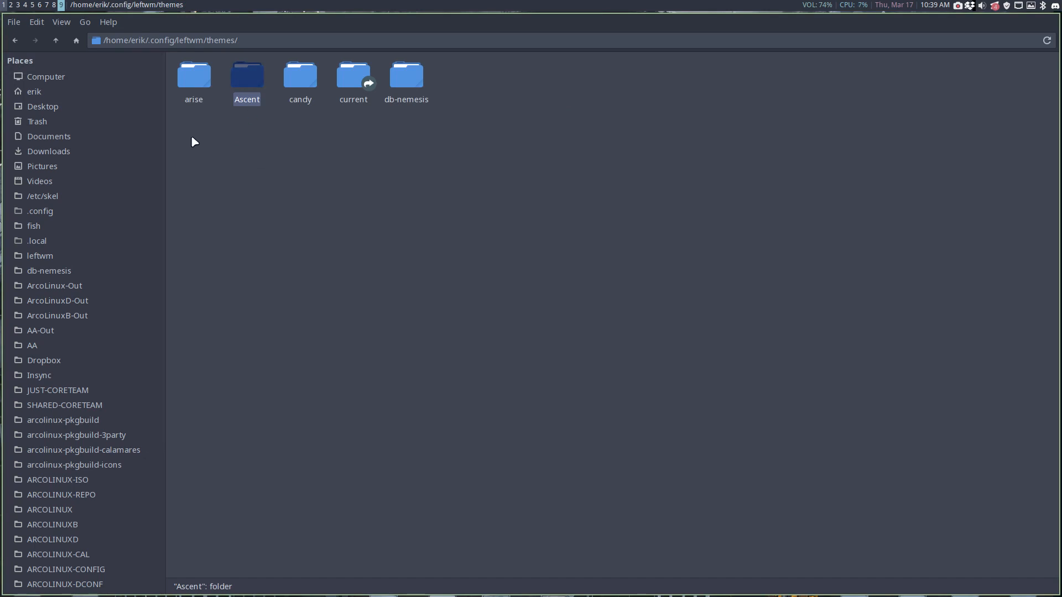
{"action": "left_click", "coordinate": [193, 75]}
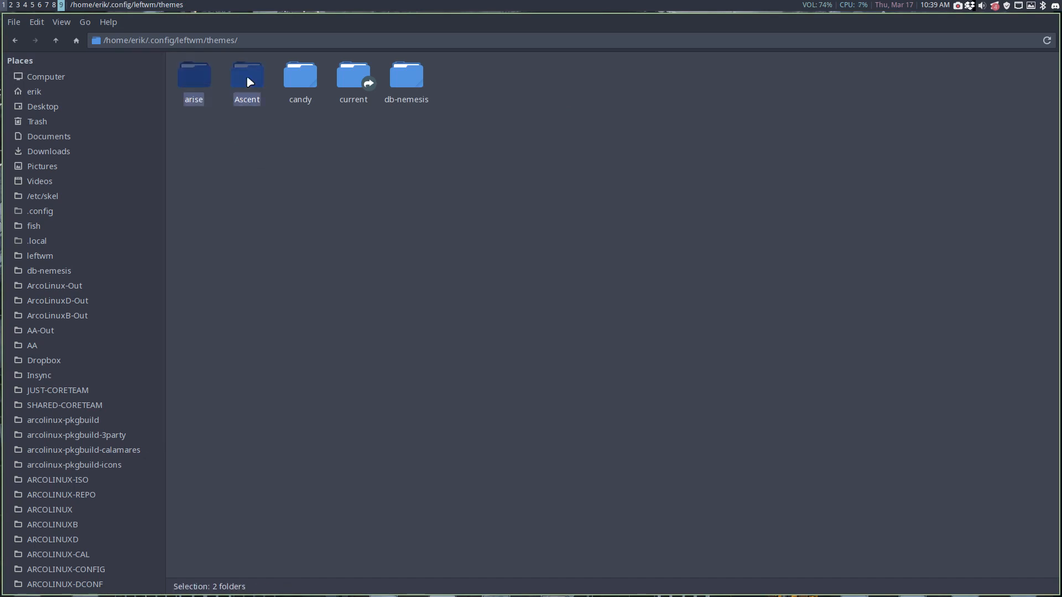
{"action": "right_click", "coordinate": [247, 74]}
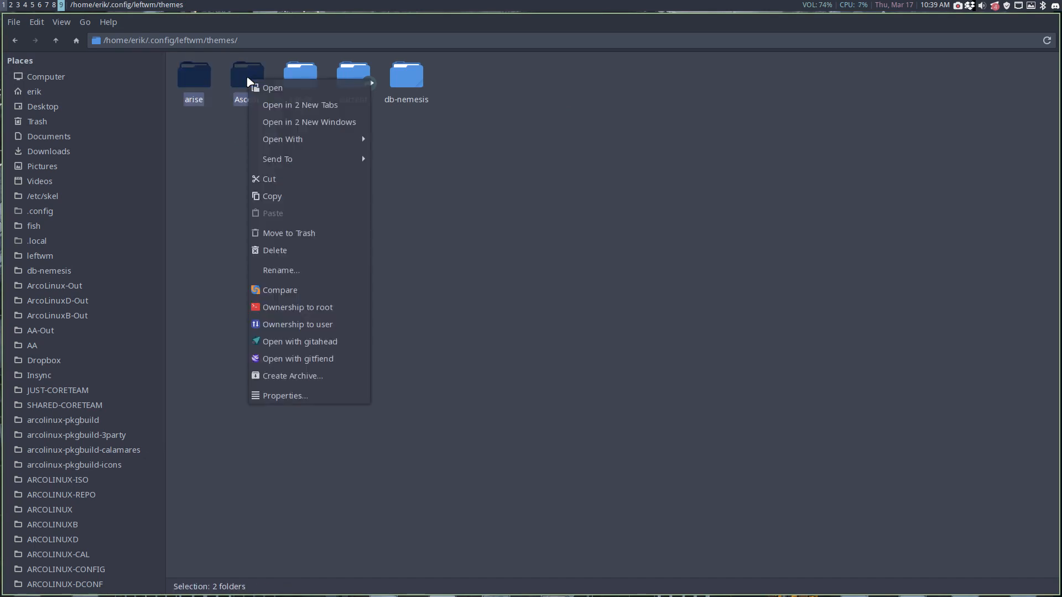
{"action": "mouse_move", "coordinate": [324, 293]}
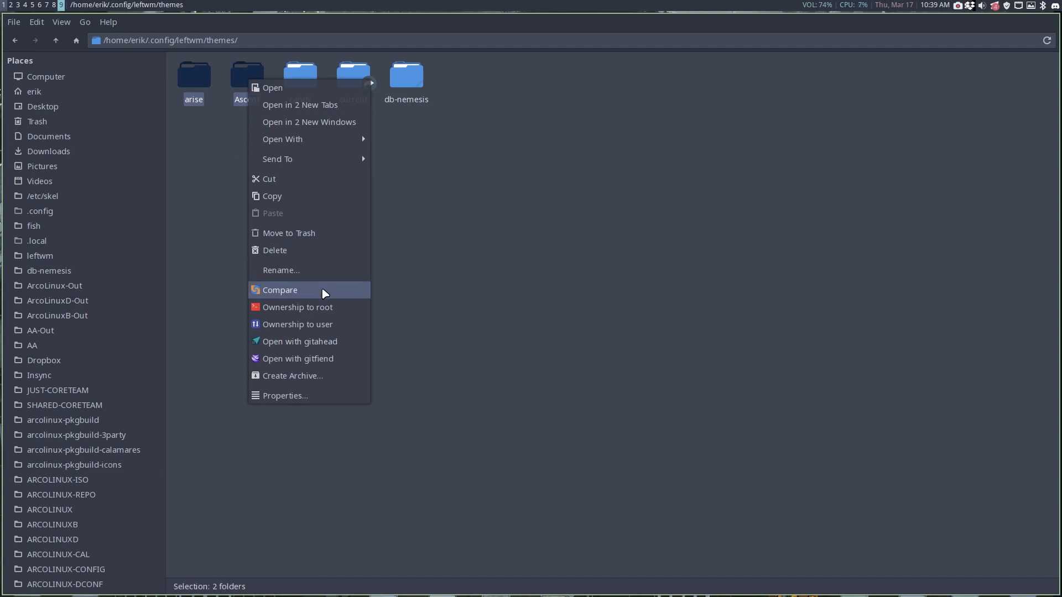
{"action": "left_click", "coordinate": [278, 290]}
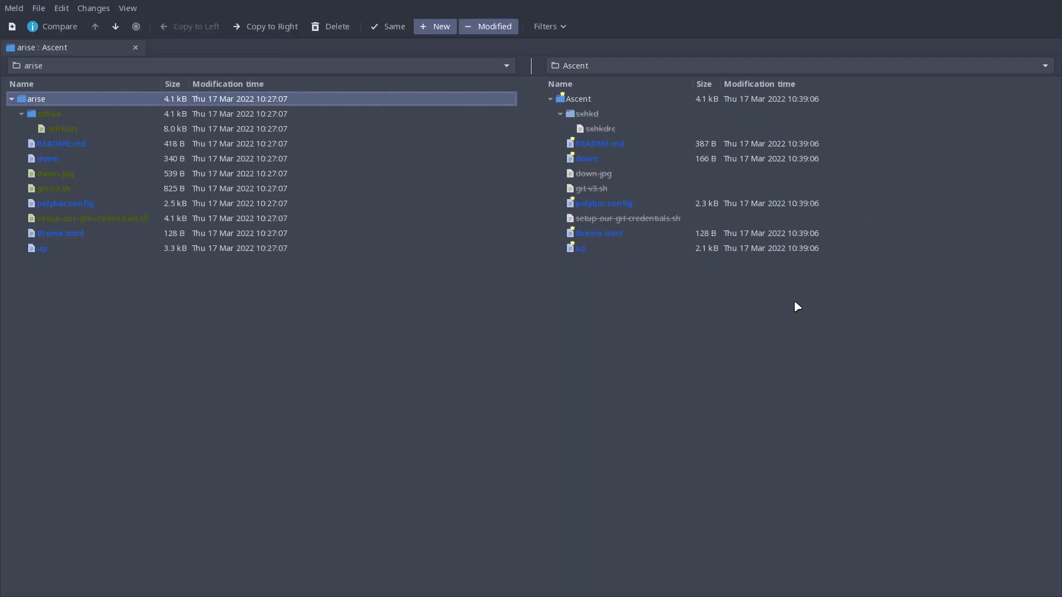
Check the sxhkd entry, then open the README.md diff between arise and Ascent.
{"action": "left_click", "coordinate": [49, 113]}
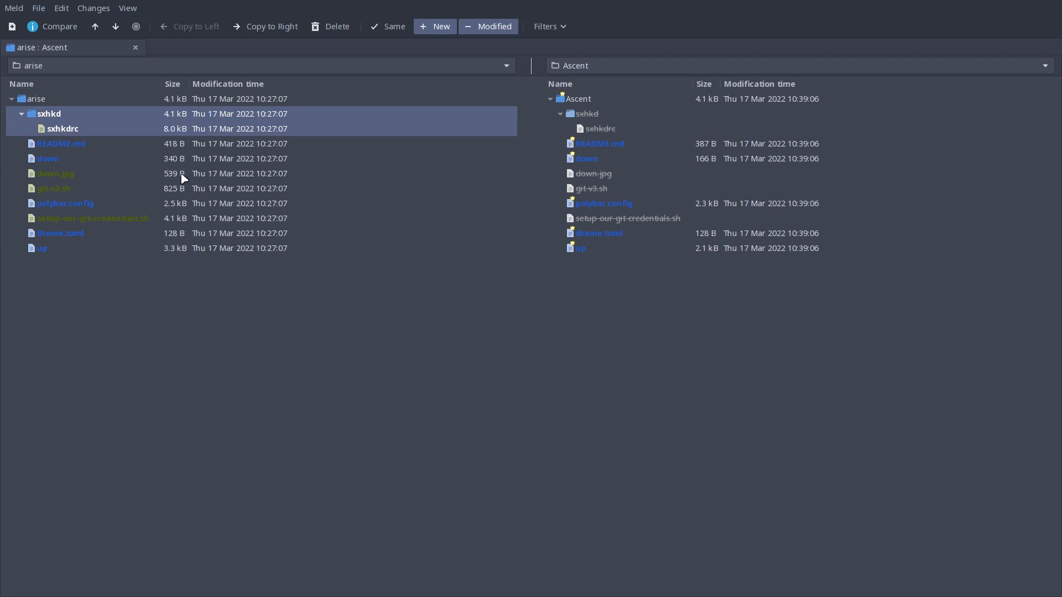
{"action": "left_click", "coordinate": [61, 143]}
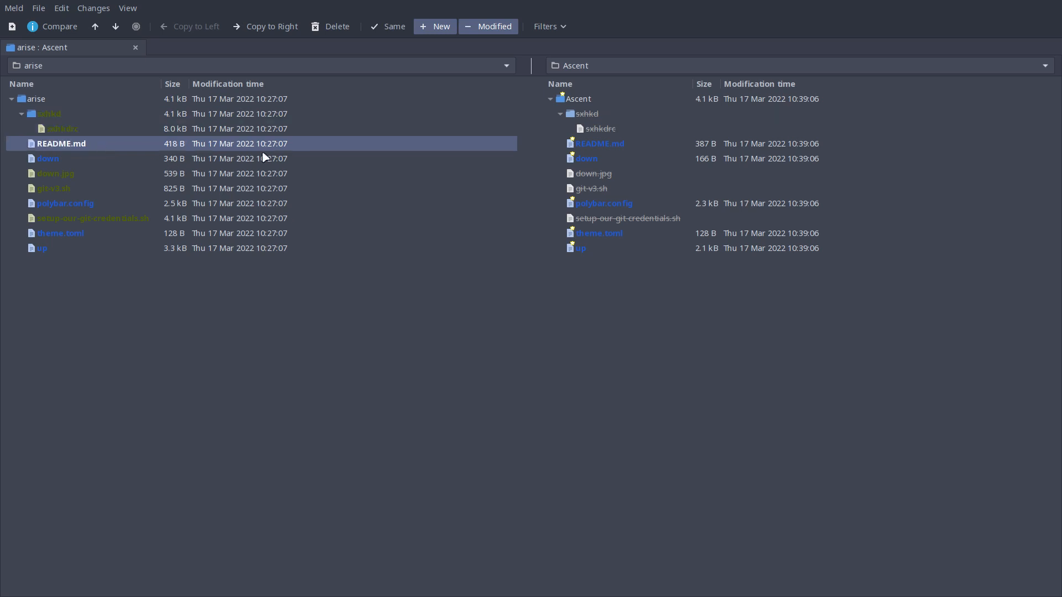
{"action": "double_click", "coordinate": [61, 142]}
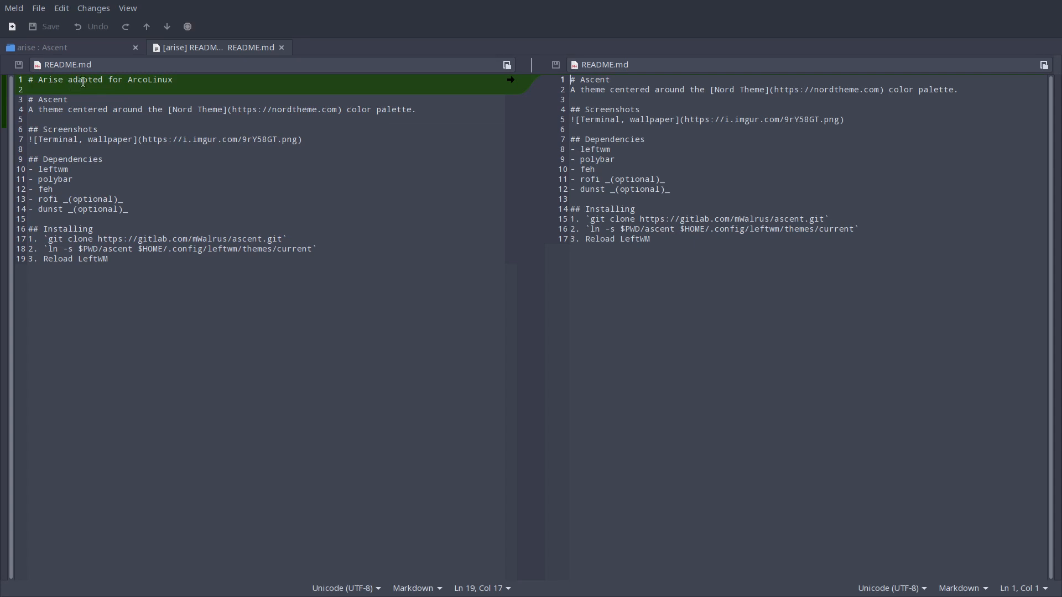
{"action": "mouse_move", "coordinate": [423, 102]}
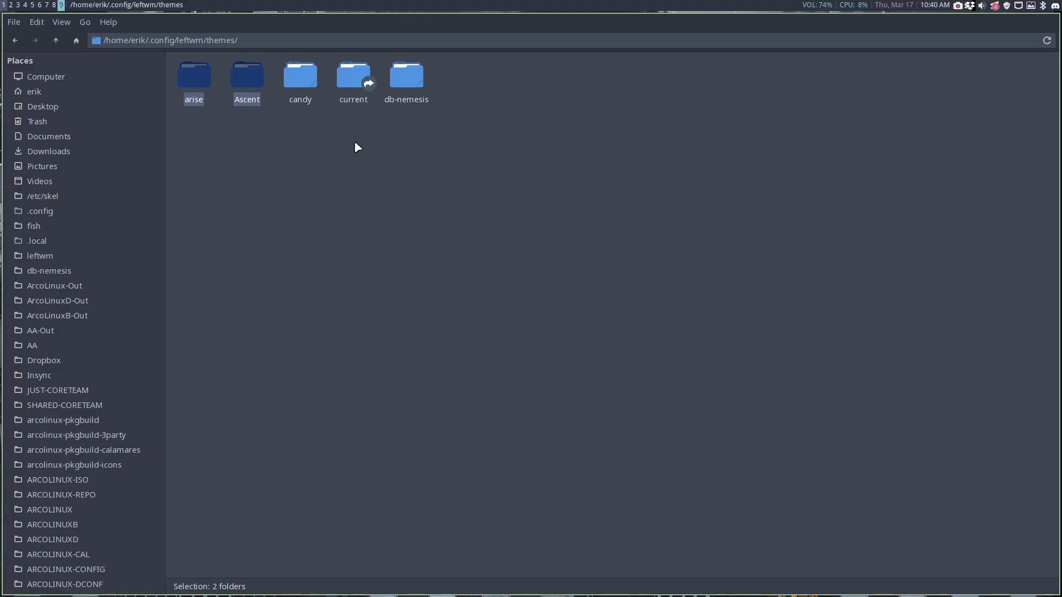
Relaunch the arise–Ascent comparison, inspect the down script diff, and close its tab.
{"action": "right_click", "coordinate": [246, 75]}
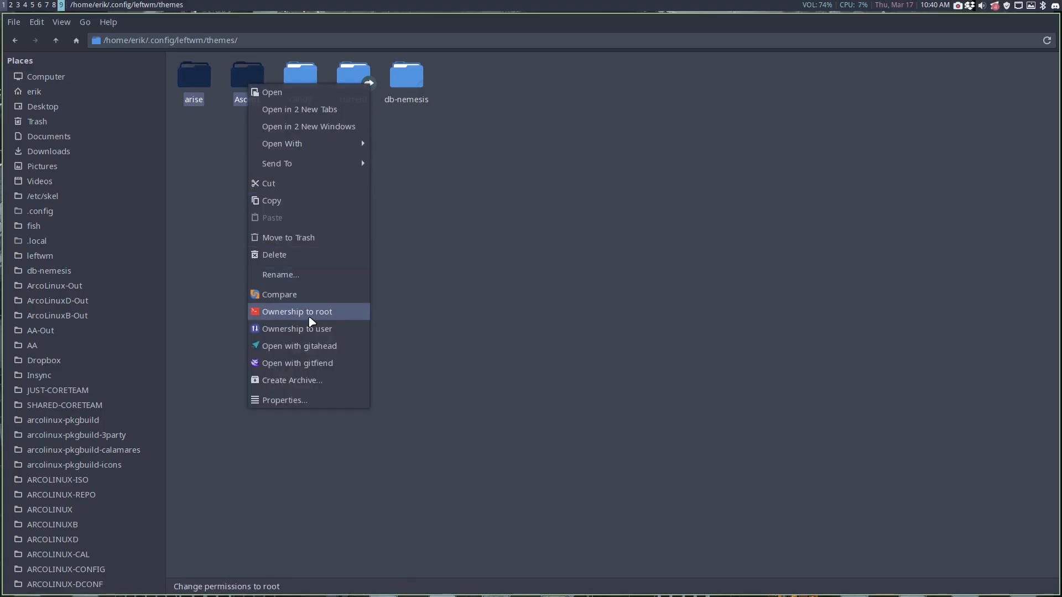
{"action": "left_click", "coordinate": [278, 294]}
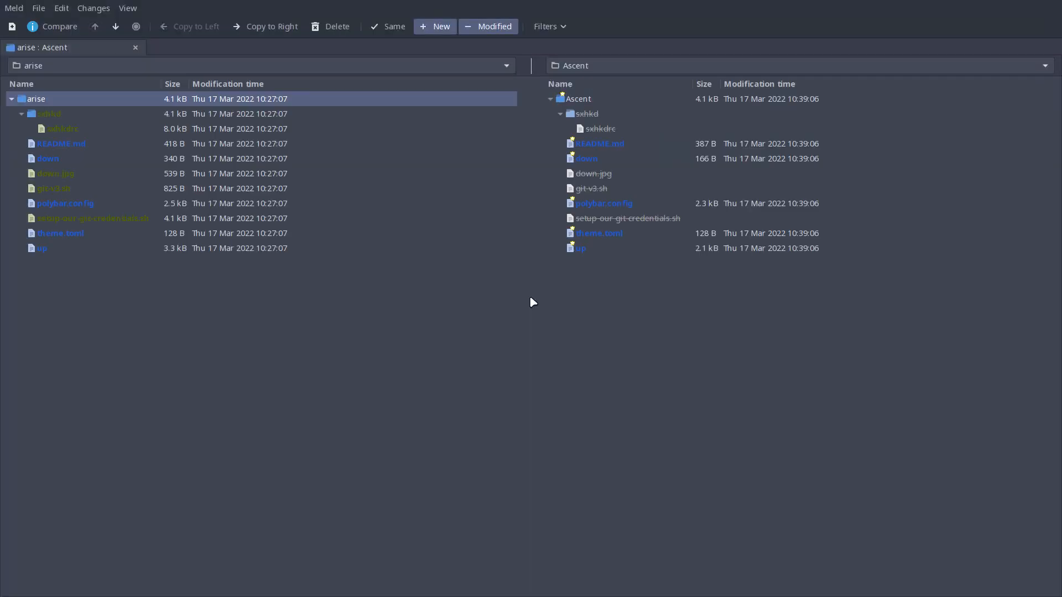
{"action": "double_click", "coordinate": [47, 158]}
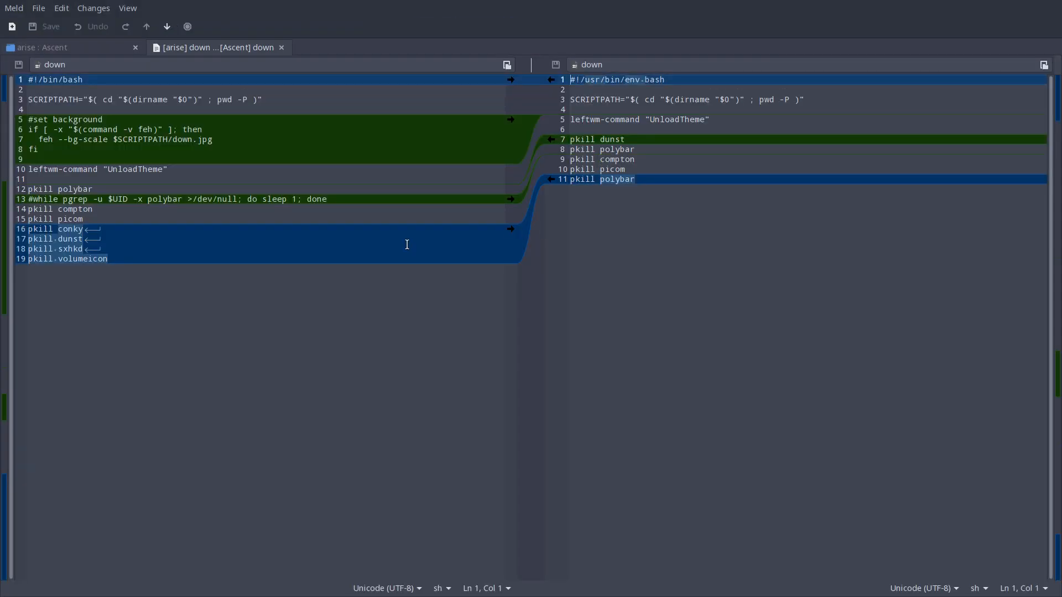
{"action": "left_click", "coordinate": [106, 259]}
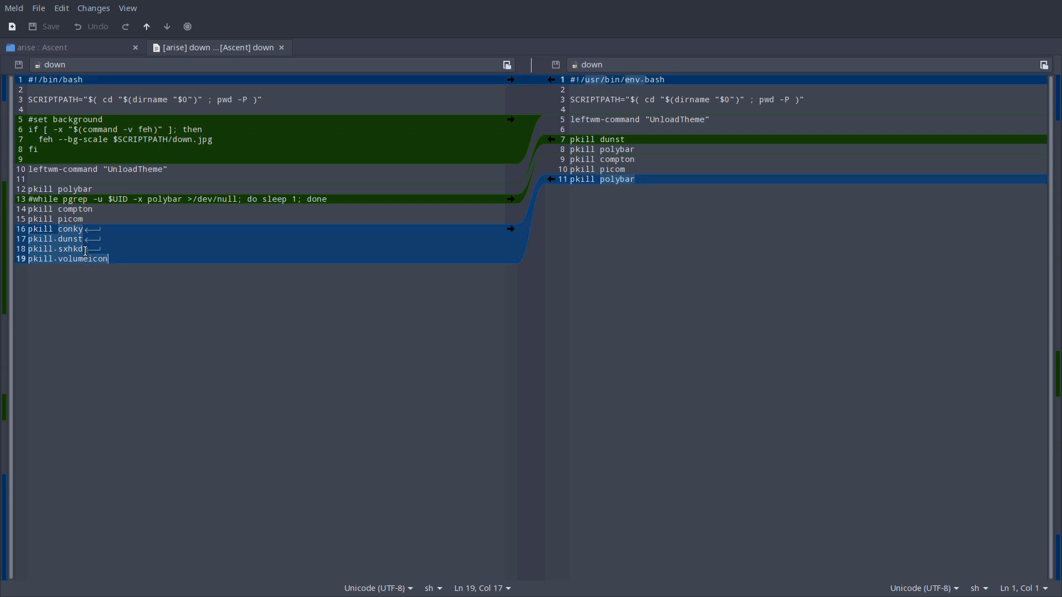
{"action": "left_click", "coordinate": [88, 238]}
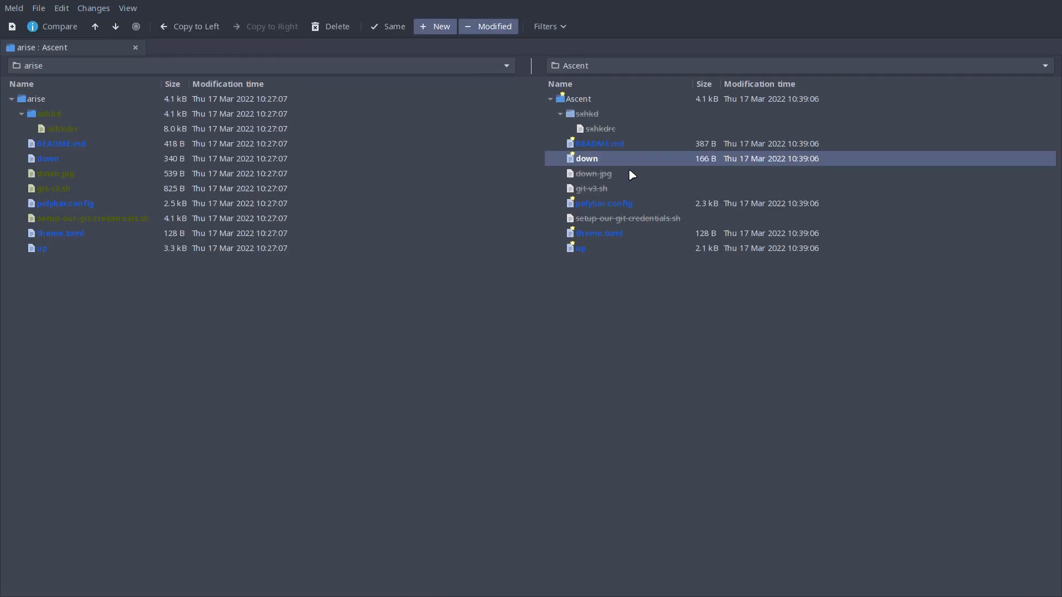
{"action": "double_click", "coordinate": [65, 202]}
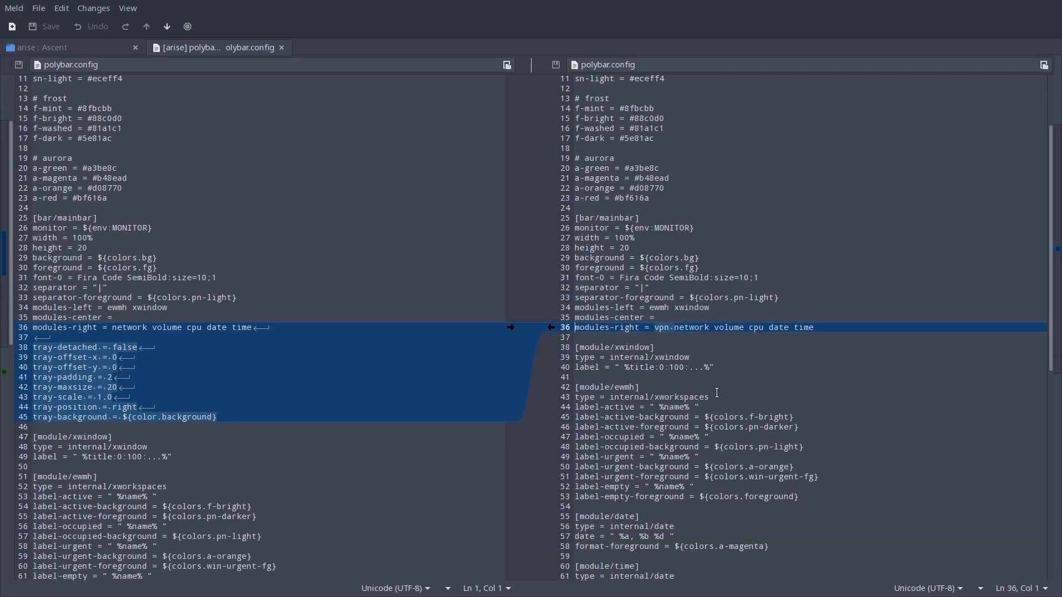
{"action": "scroll", "scroll_direction": "up", "scroll_amount": 3}
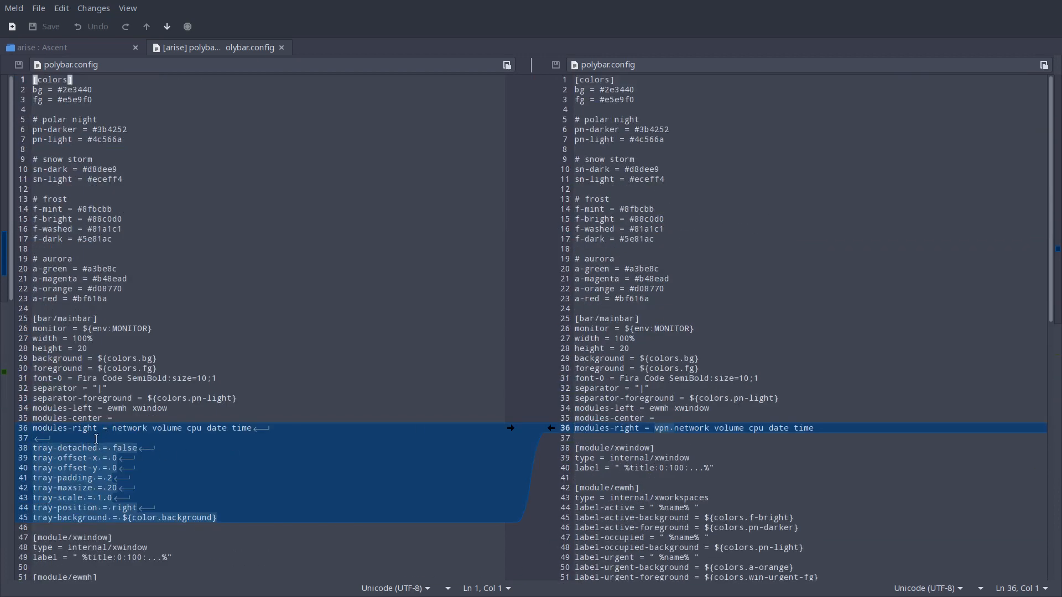
{"action": "mouse_move", "coordinate": [875, 123]}
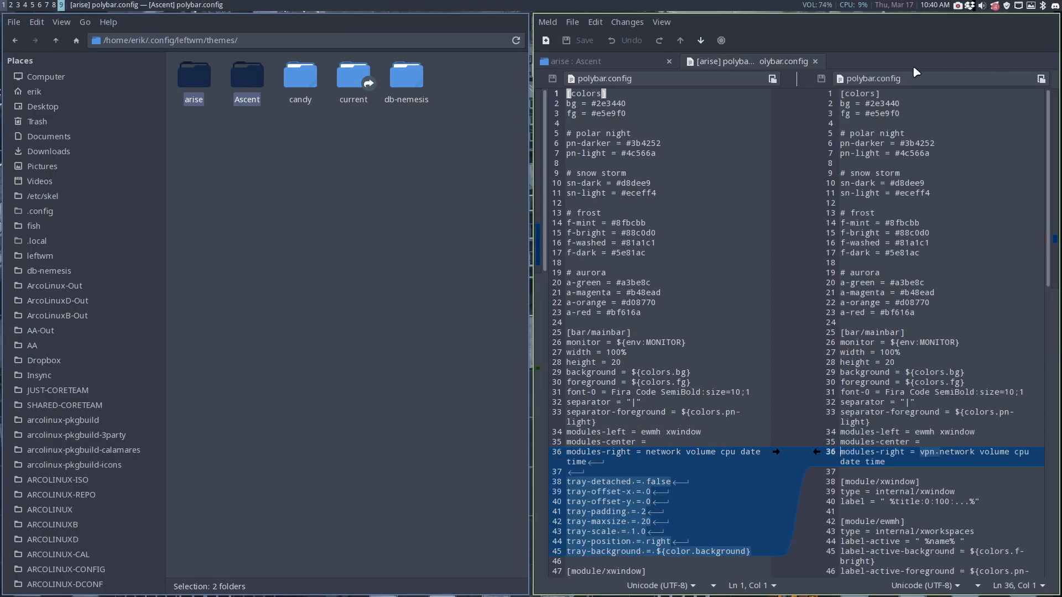
{"action": "scroll", "scroll_direction": "down", "scroll_amount": 3}
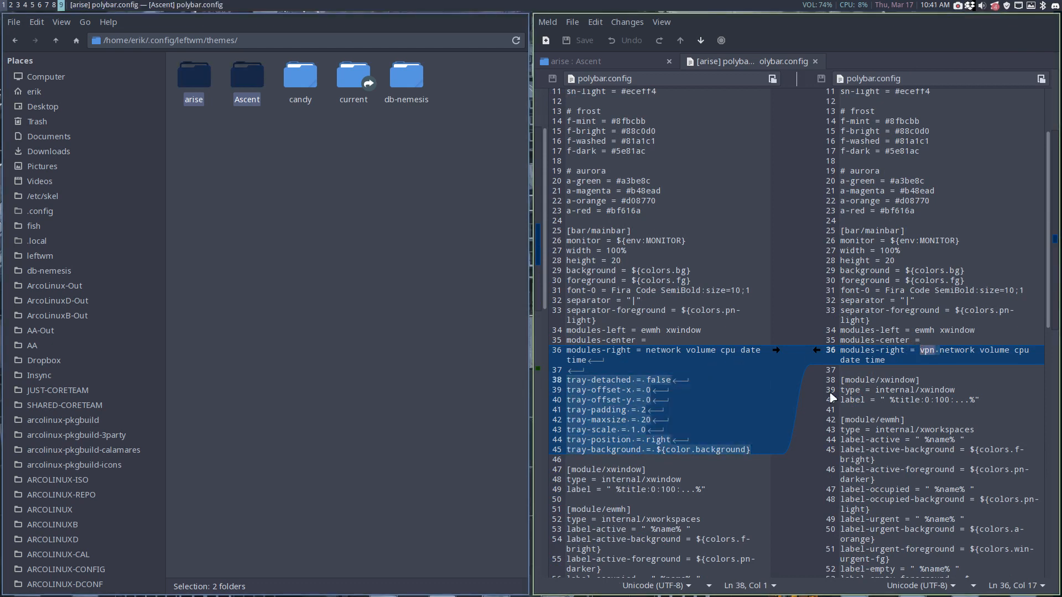
{"action": "left_click", "coordinate": [730, 350]}
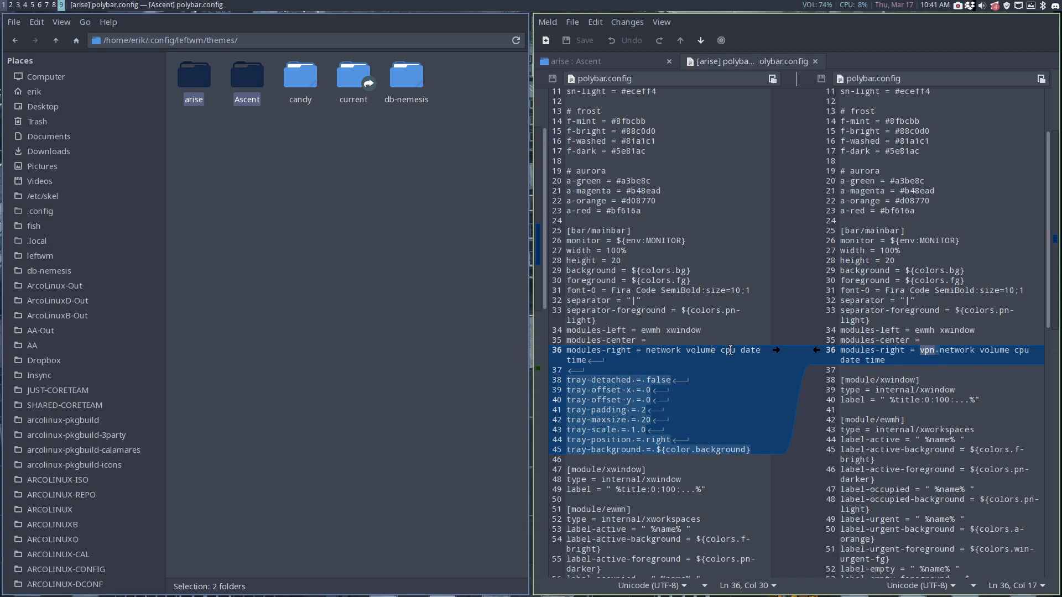
{"action": "scroll", "scroll_direction": "down", "scroll_amount": 3}
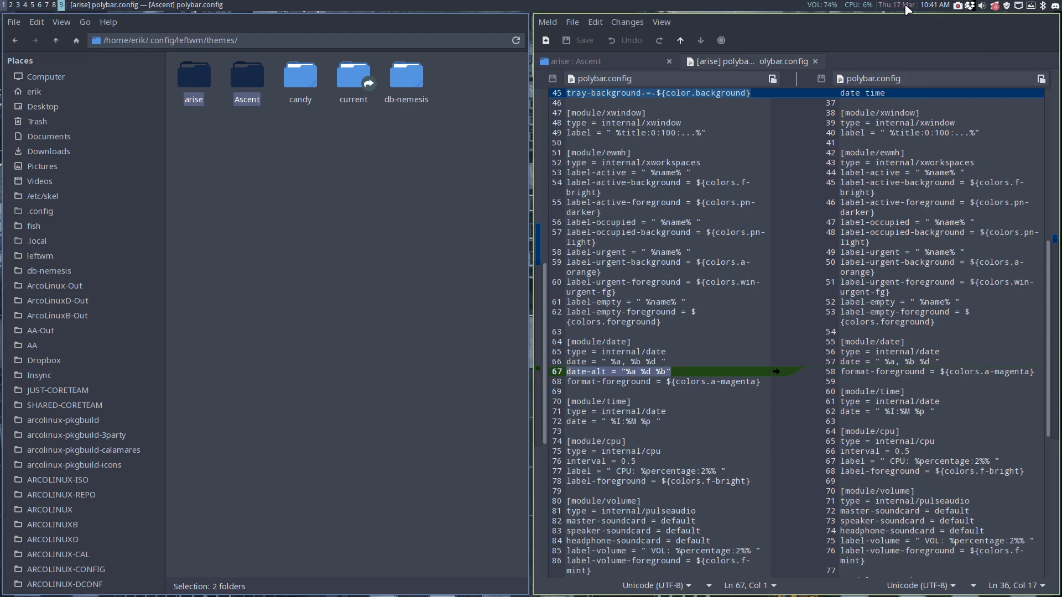
{"action": "scroll", "scroll_direction": "down", "scroll_amount": 3}
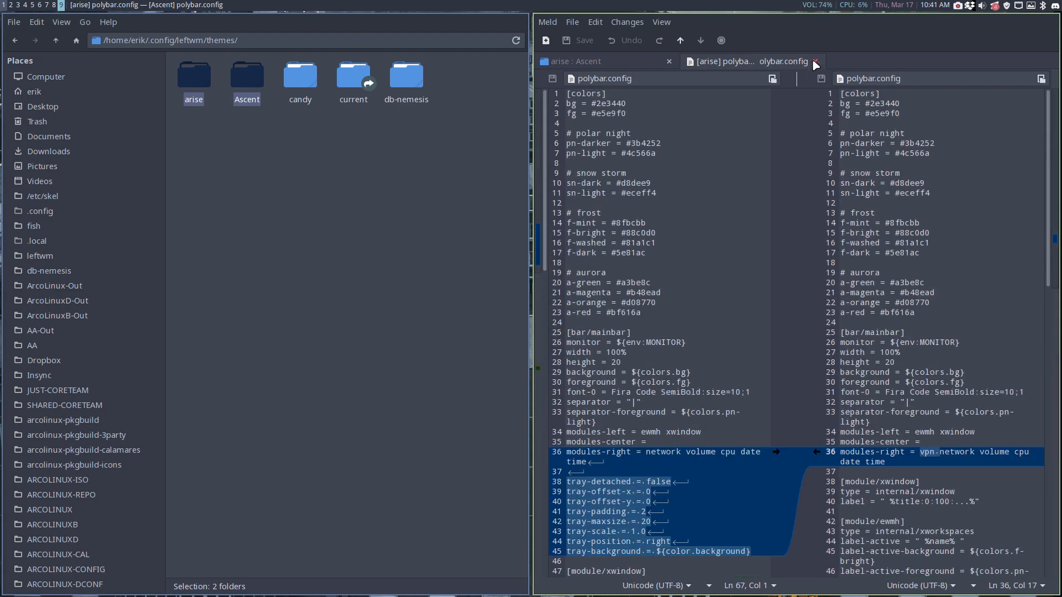
Close the polybar.config tab and open the theme.toml diff for arise and Ascent.
{"action": "left_click", "coordinate": [814, 61]}
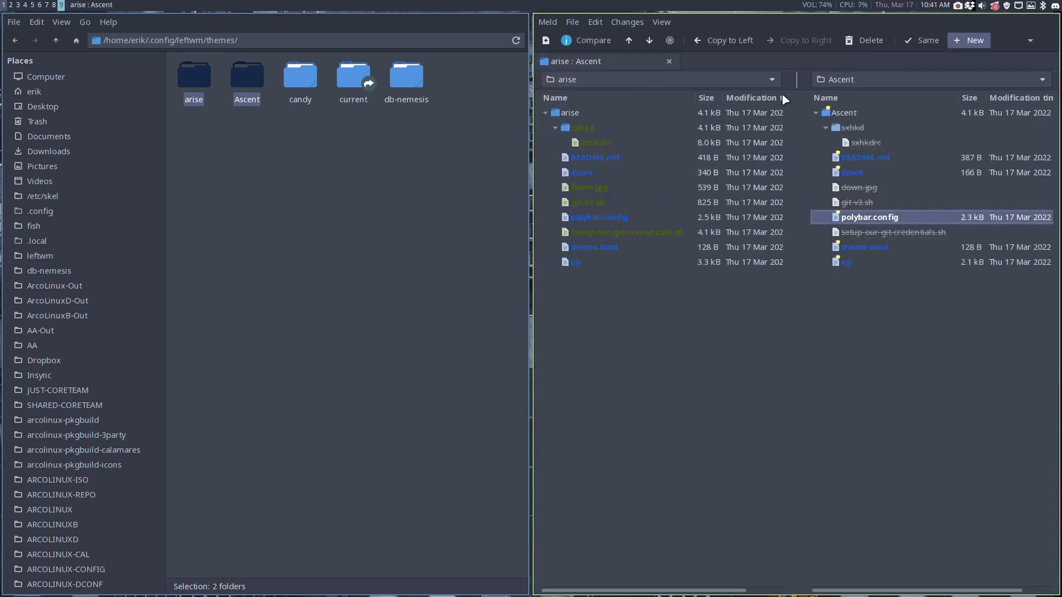
{"action": "left_click", "coordinate": [593, 247]}
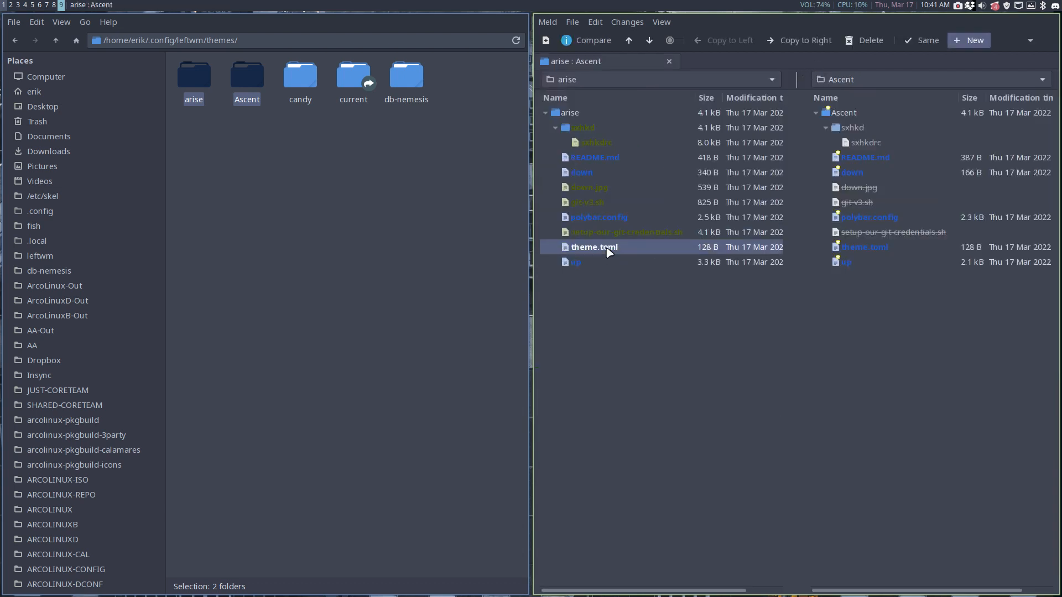
{"action": "double_click", "coordinate": [592, 247]}
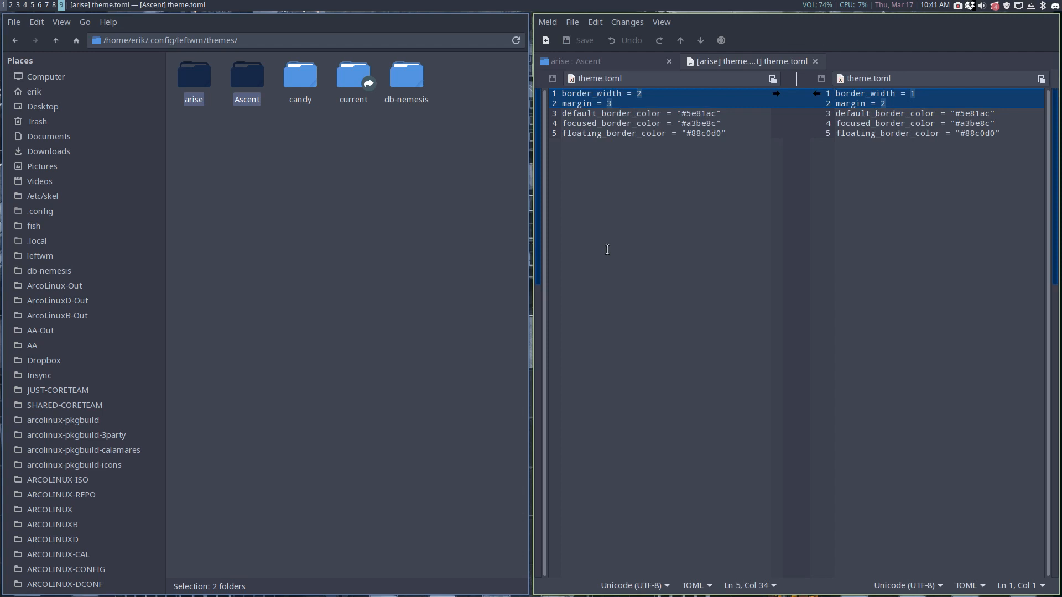
{"action": "mouse_move", "coordinate": [663, 90]}
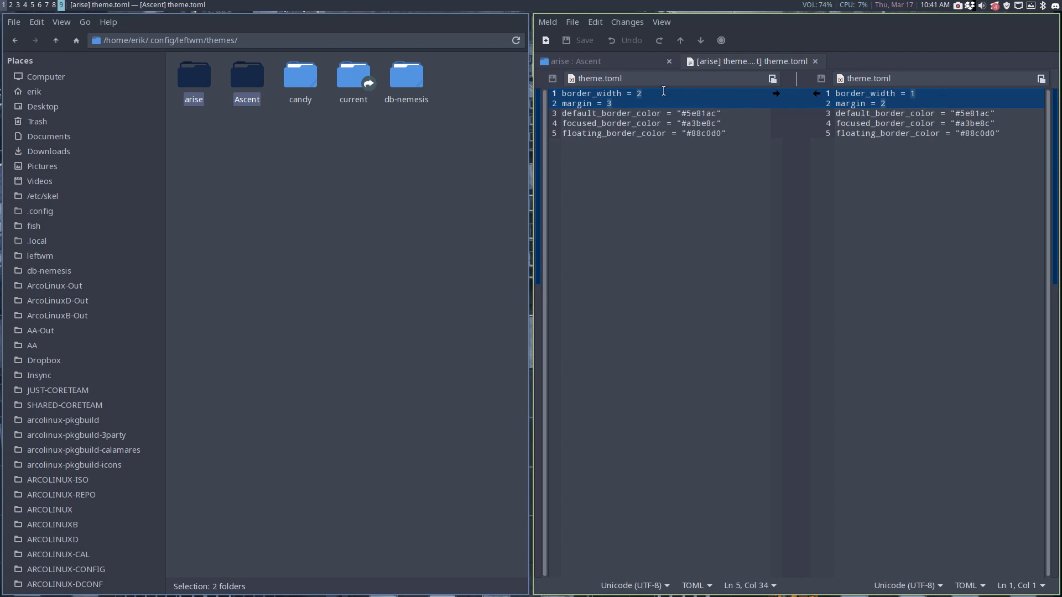
{"action": "mouse_move", "coordinate": [536, 66]}
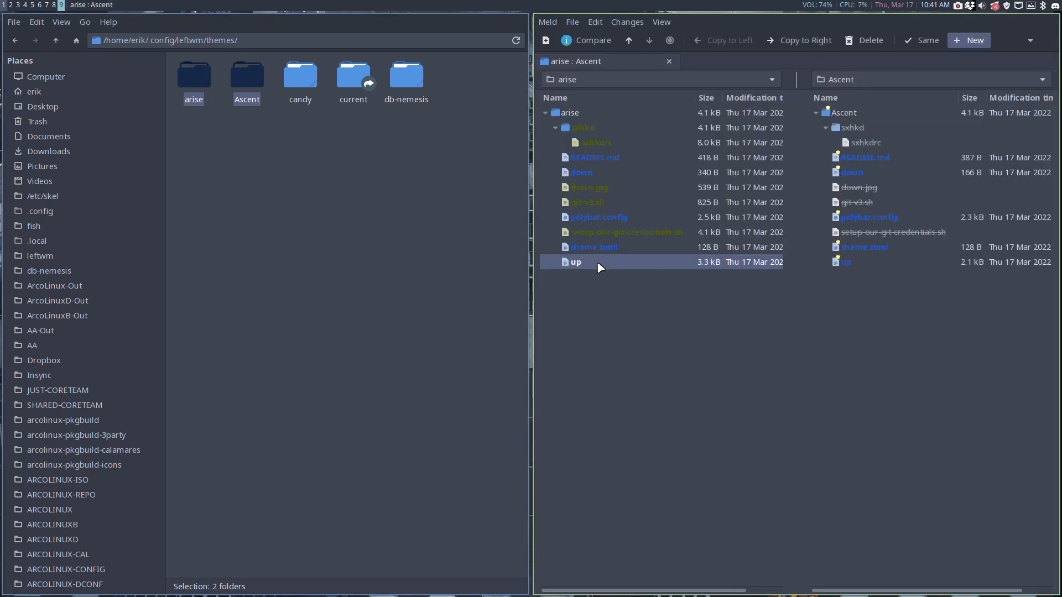
Open the up script diff and select arise's nm-applet line and keybindings block.
{"action": "double_click", "coordinate": [575, 262]}
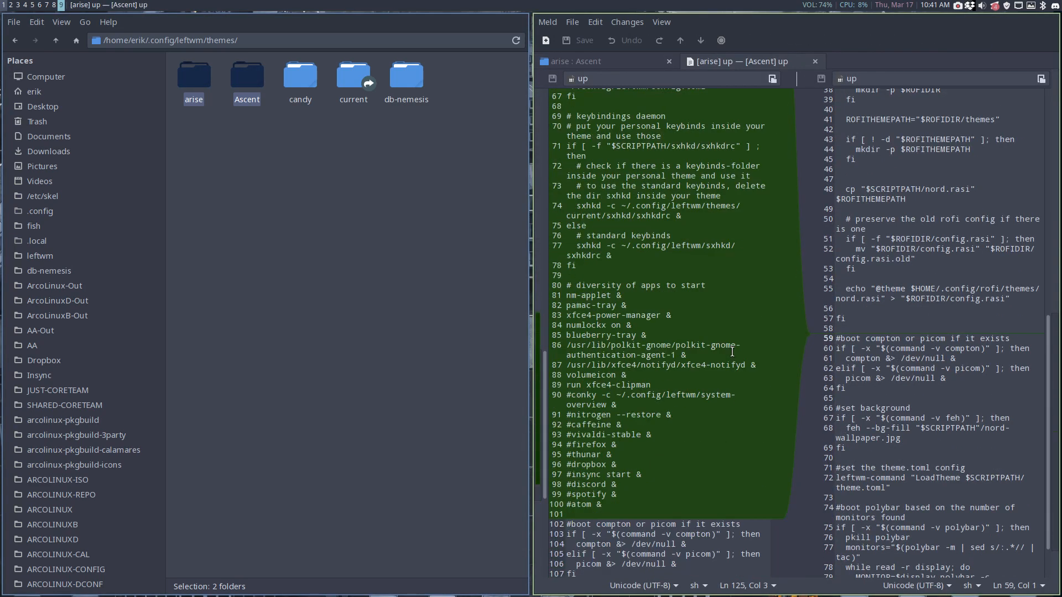
{"action": "scroll", "scroll_direction": "down", "scroll_amount": 3}
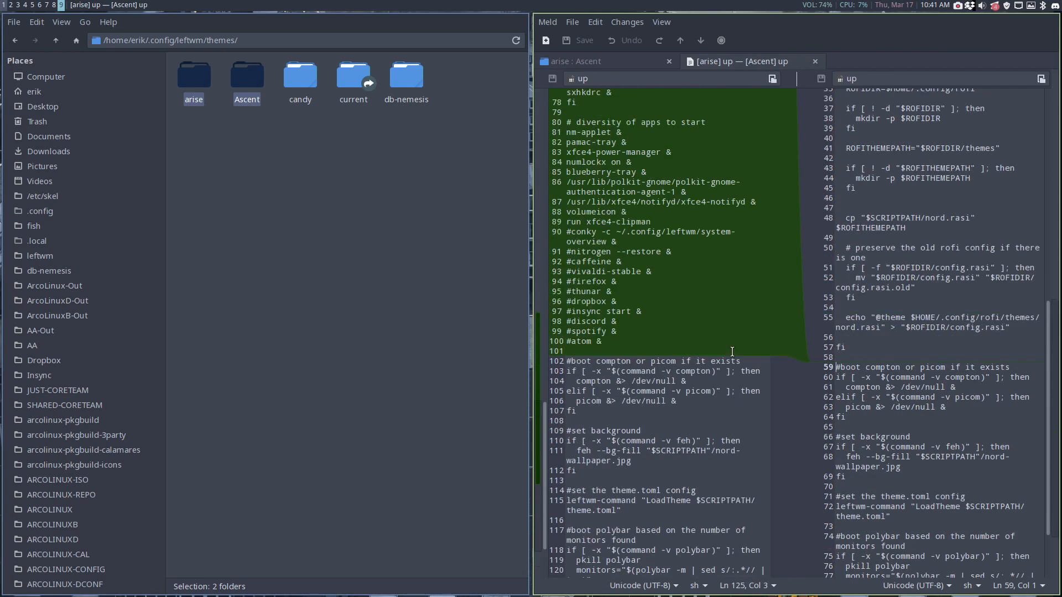
{"action": "scroll", "scroll_direction": "up", "scroll_amount": 3}
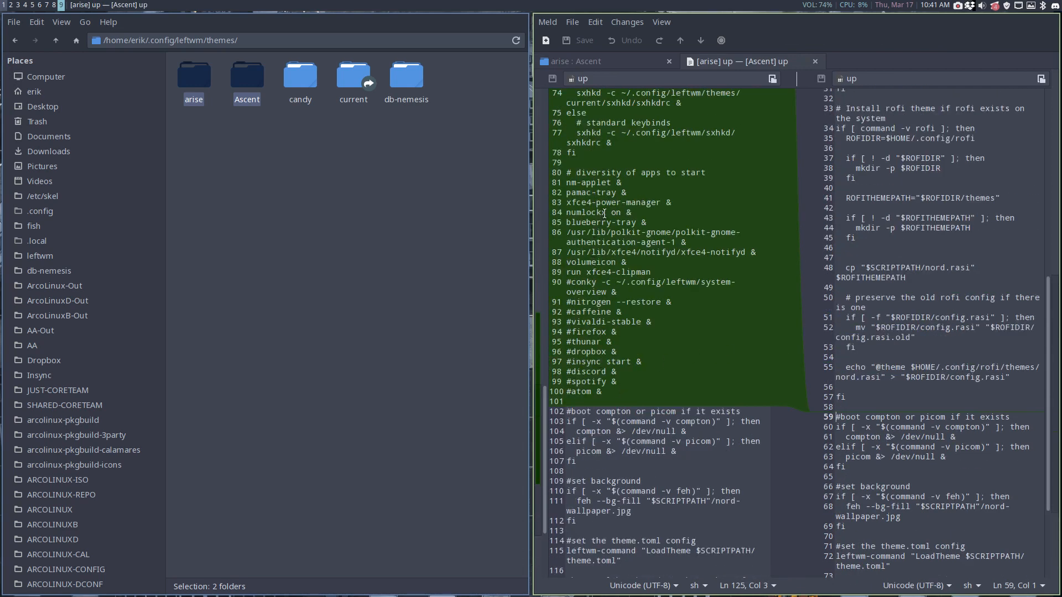
{"action": "left_click", "coordinate": [591, 202]}
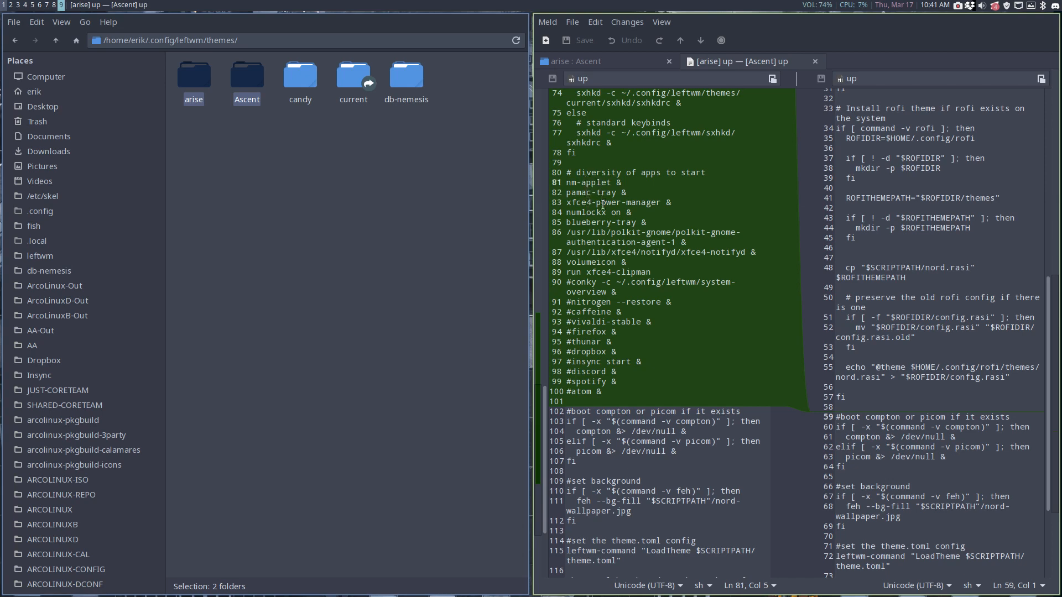
{"action": "scroll", "scroll_direction": "up", "scroll_amount": 3}
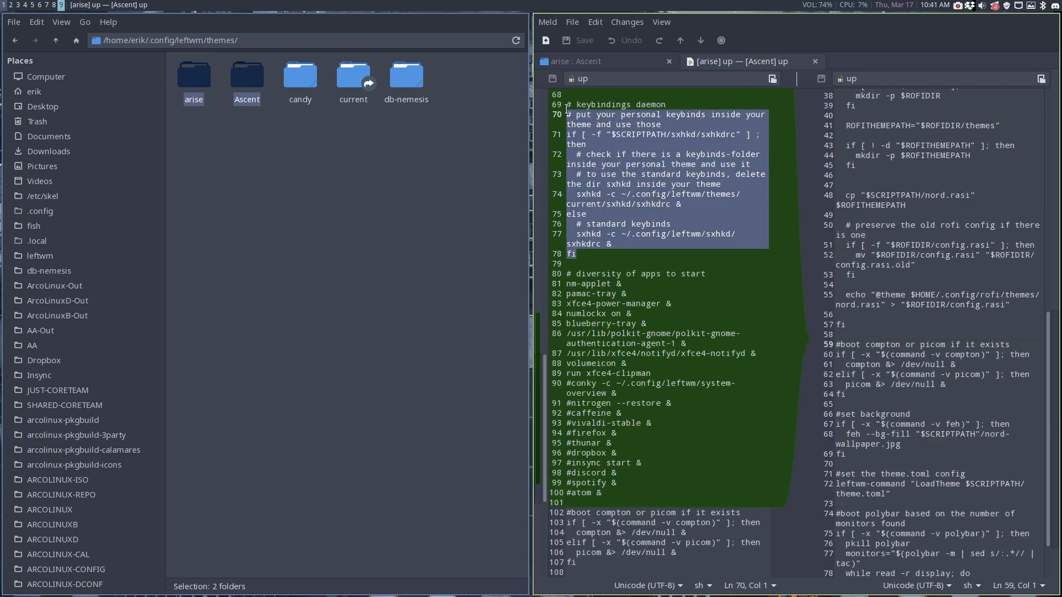
{"action": "left_click", "coordinate": [565, 105]}
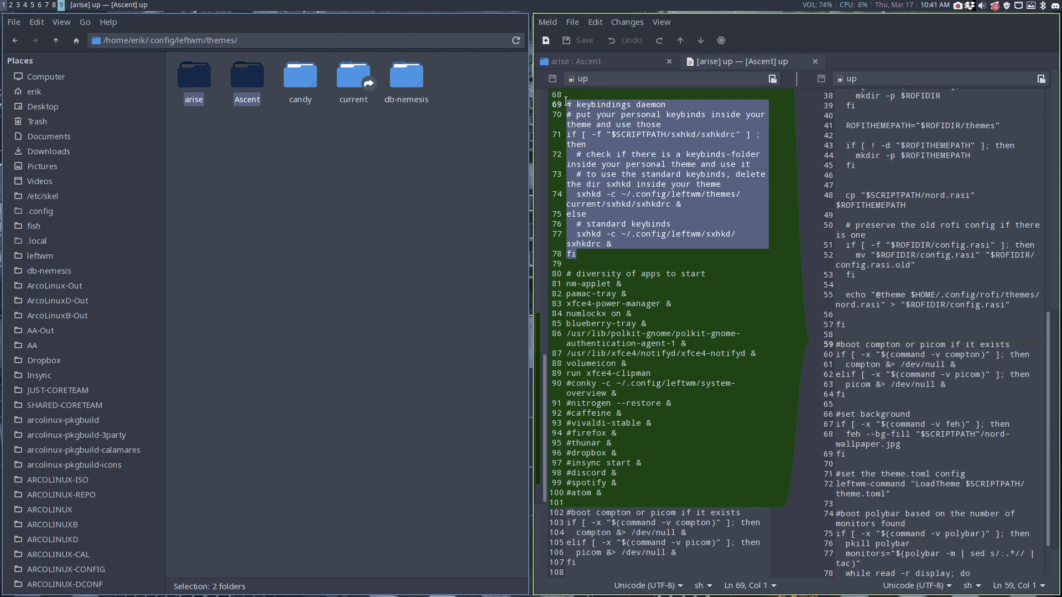
{"action": "scroll", "scroll_direction": "up", "scroll_amount": 3}
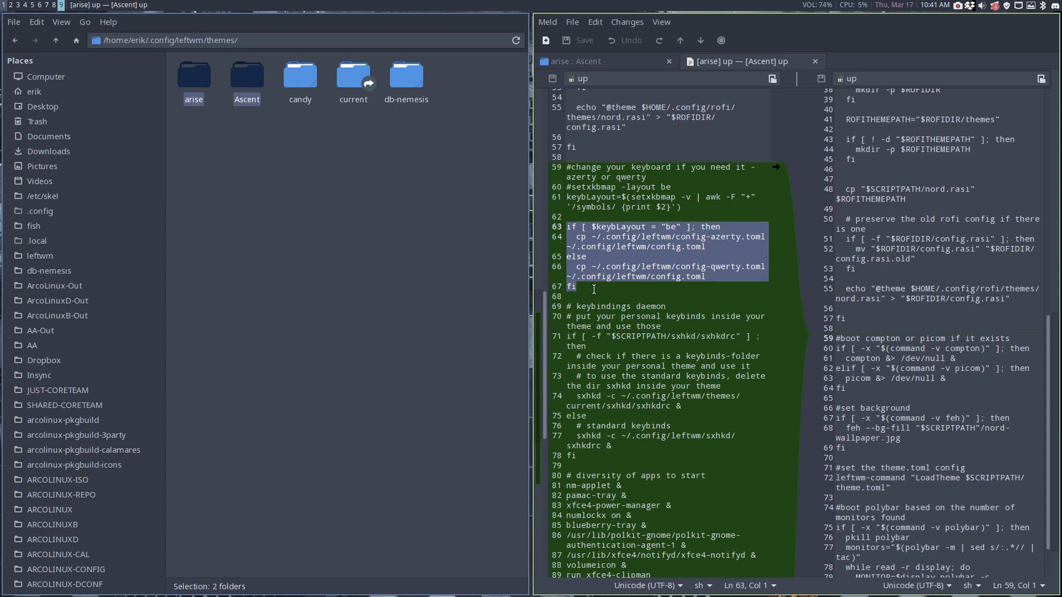
Scroll the up script diff, highlight the dunst check on line 12, then close it.
{"action": "scroll", "scroll_direction": "up", "scroll_amount": 3}
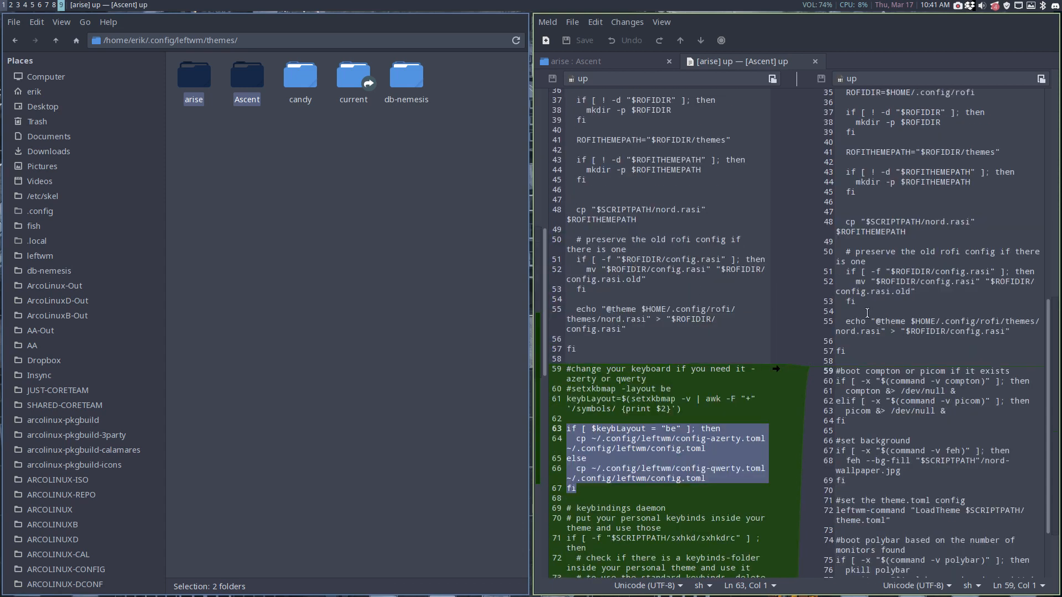
{"action": "scroll", "scroll_direction": "up", "scroll_amount": 3}
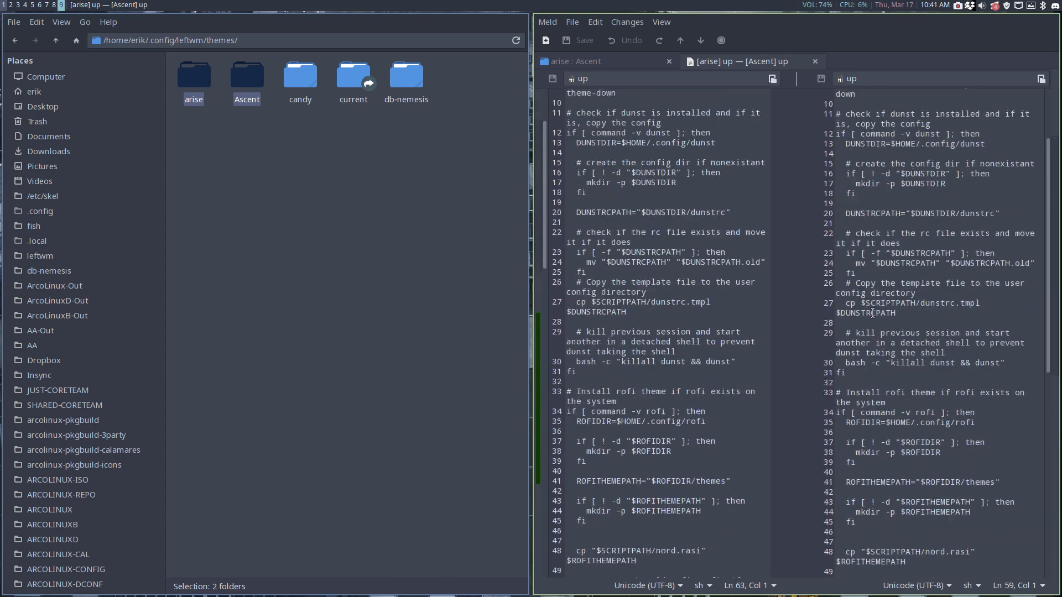
{"action": "scroll", "scroll_direction": "down", "scroll_amount": 3}
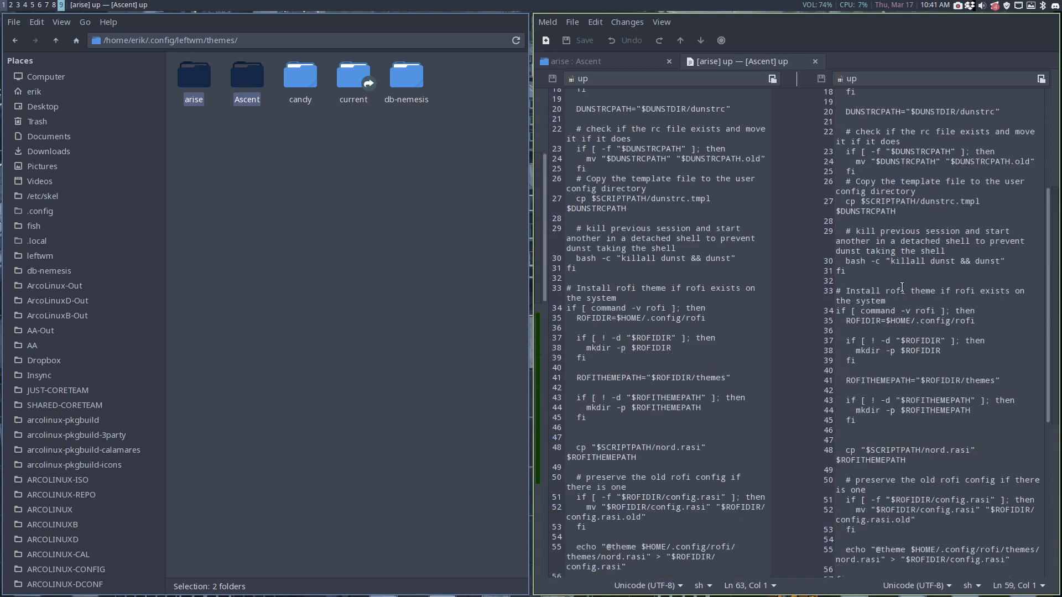
{"action": "scroll", "scroll_direction": "up", "scroll_amount": 3}
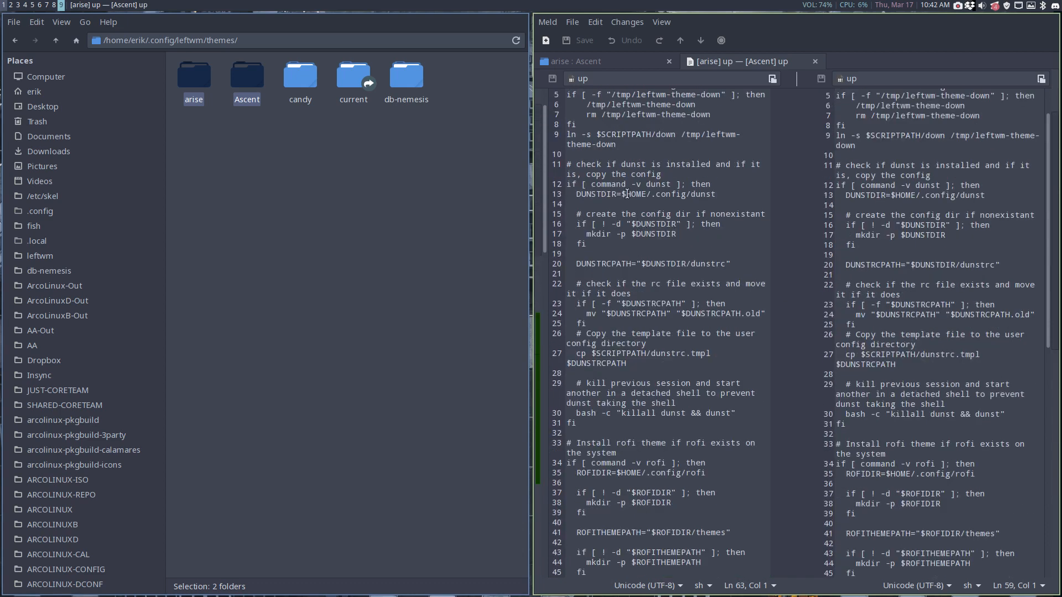
{"action": "left_click", "coordinate": [654, 184]}
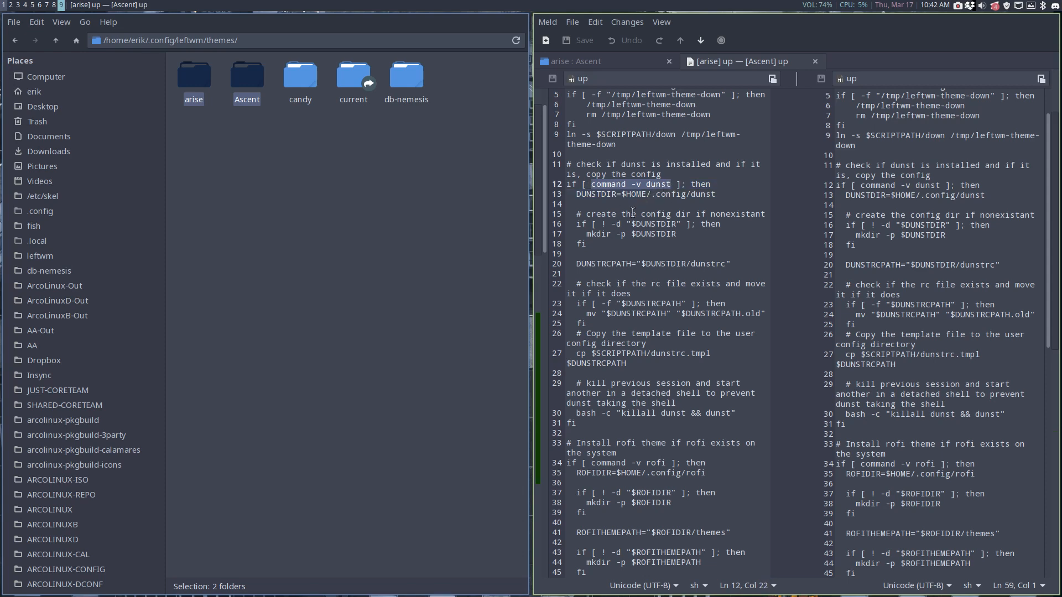
{"action": "mouse_move", "coordinate": [650, 401]}
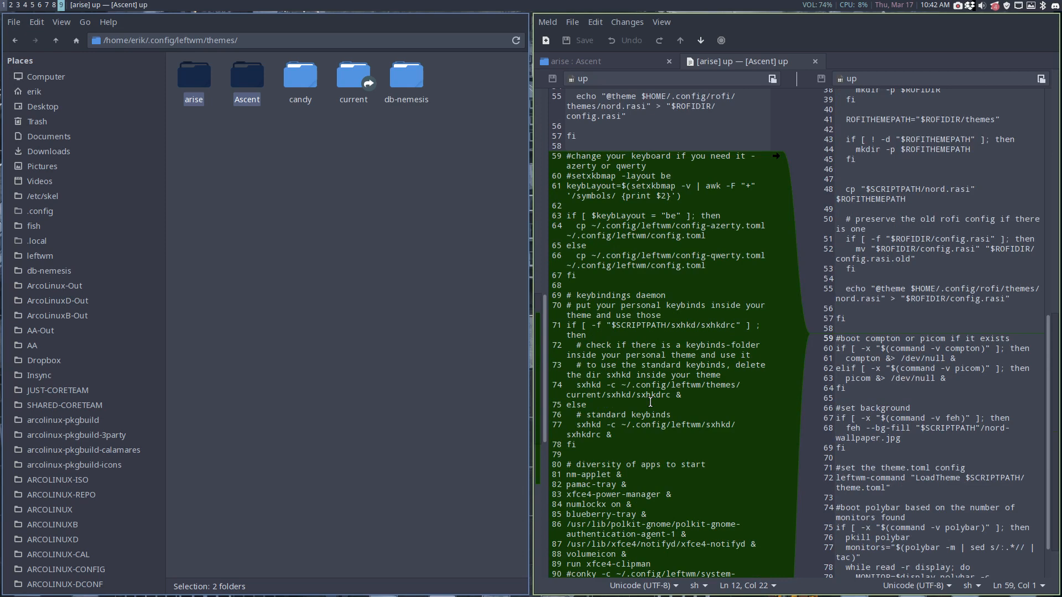
{"action": "scroll", "scroll_direction": "down", "scroll_amount": 3}
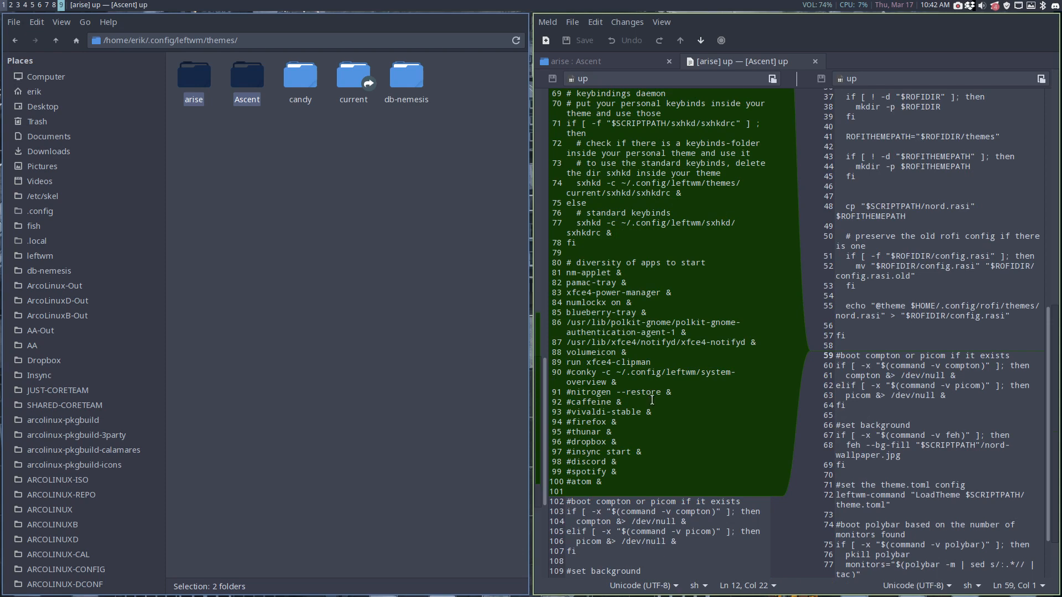
{"action": "scroll", "scroll_direction": "up", "scroll_amount": 3}
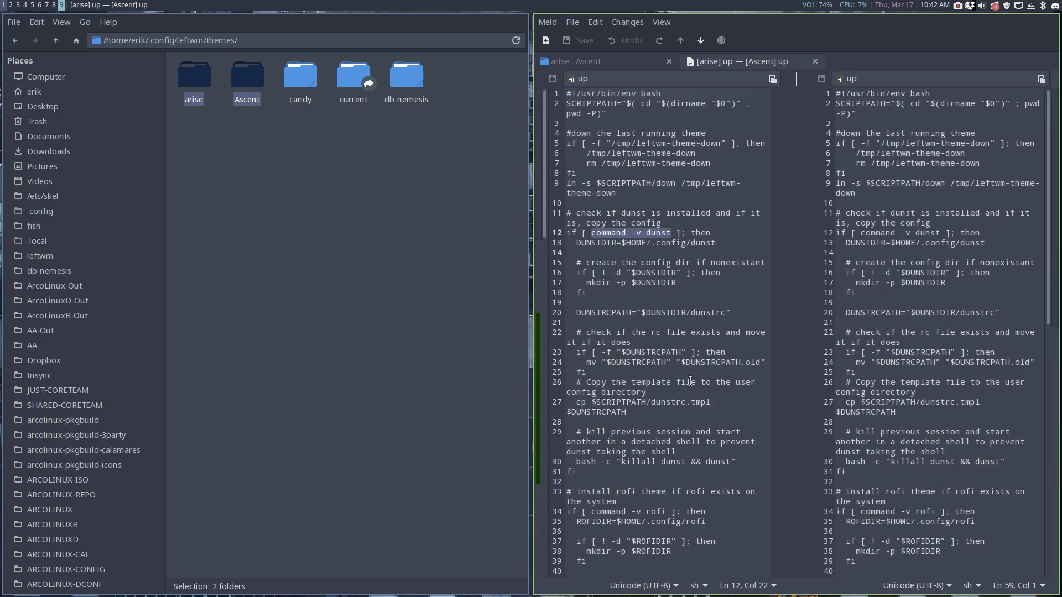
{"action": "mouse_move", "coordinate": [817, 62]}
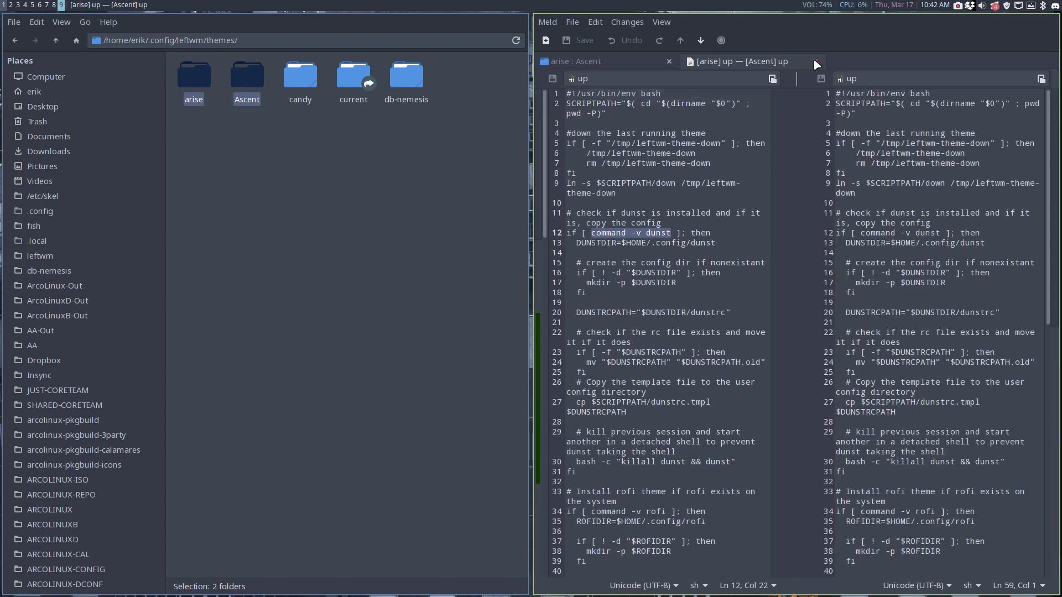
{"action": "left_click", "coordinate": [596, 61]}
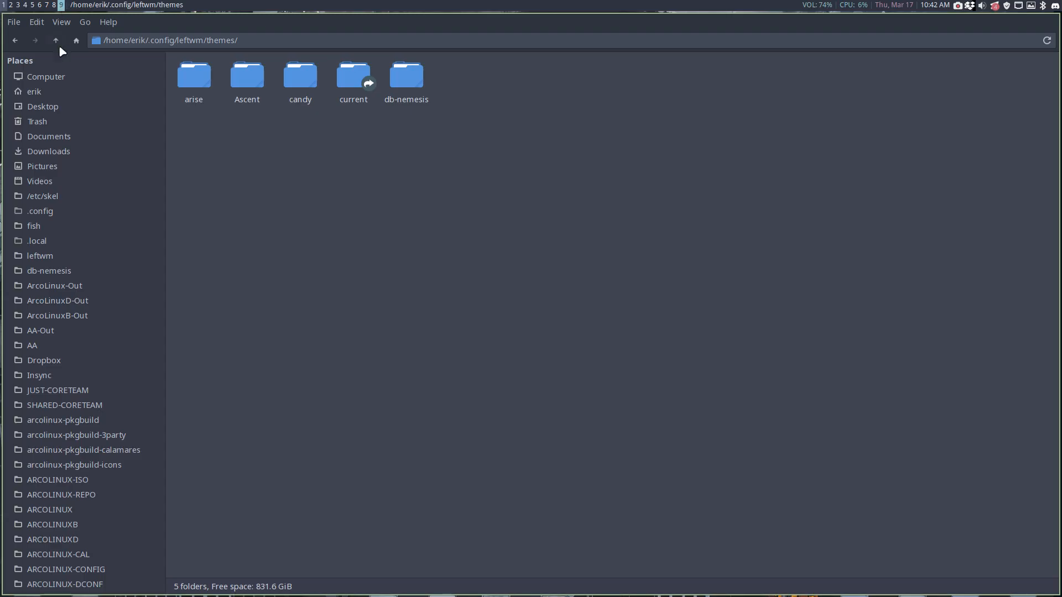
{"action": "mouse_move", "coordinate": [973, 31]}
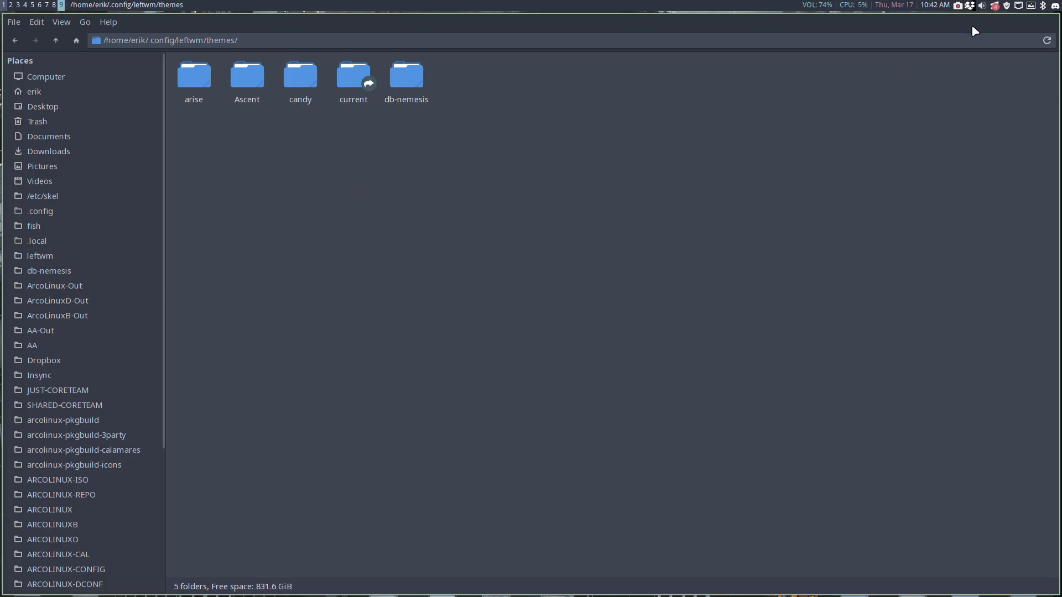